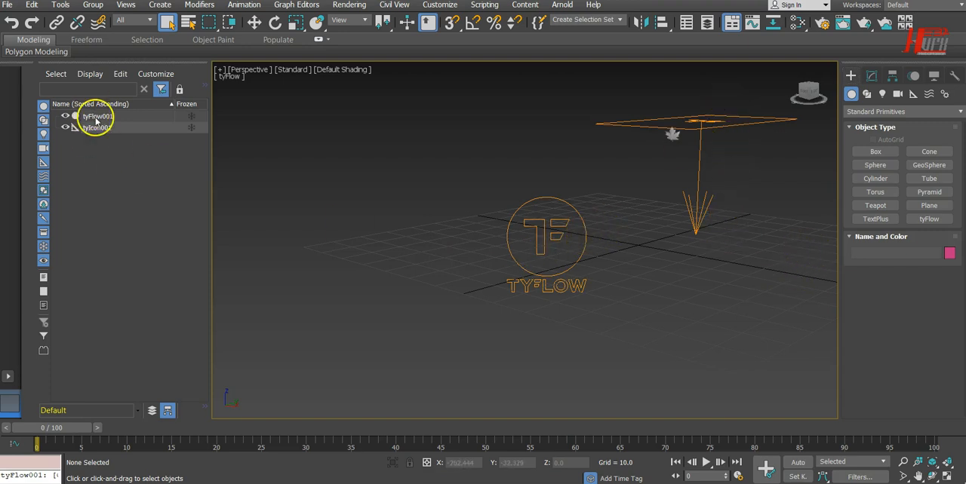
# Step: Select tyFlow001, play the maple-leaf particle simulation, then rewind to frame 0
pyautogui.click(97, 116)
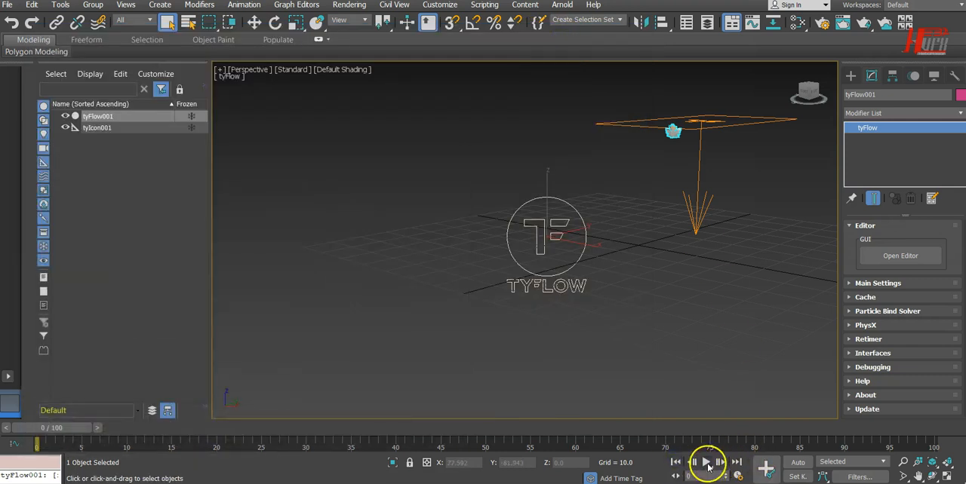
pyautogui.click(705, 463)
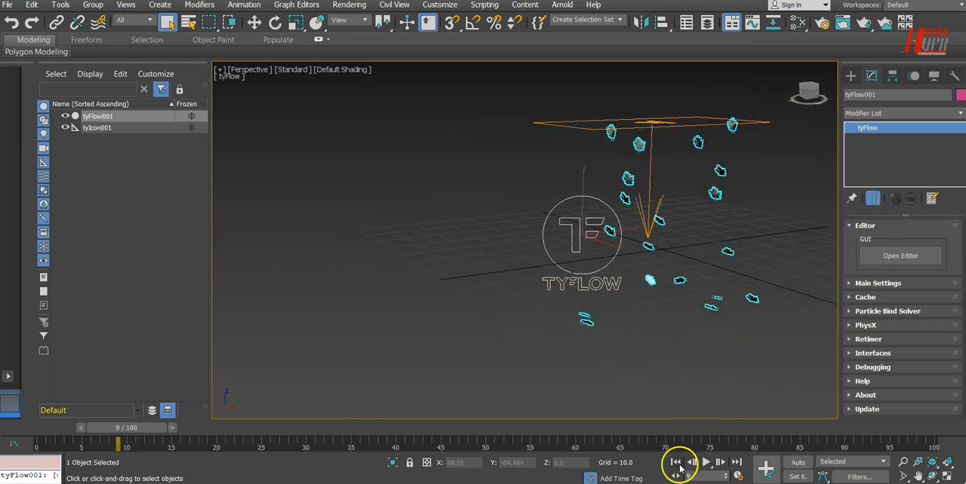
pyautogui.click(707, 462)
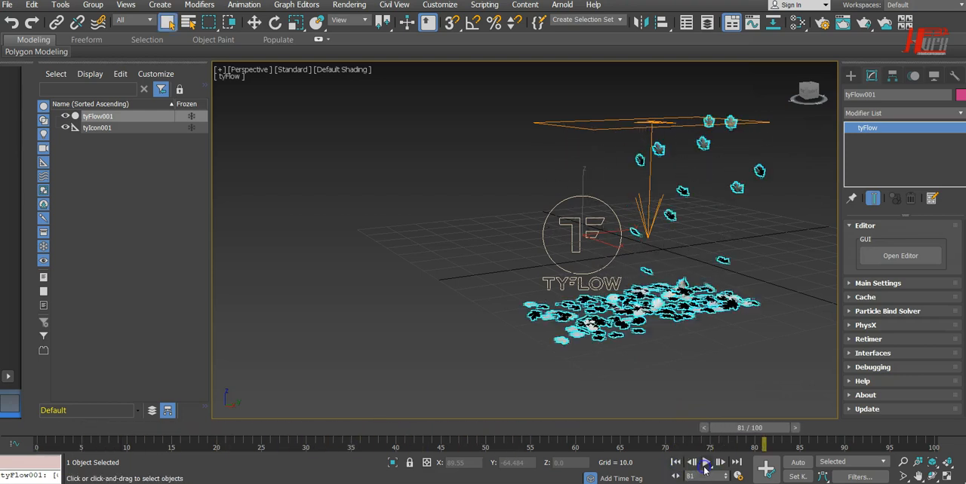
pyautogui.click(673, 462)
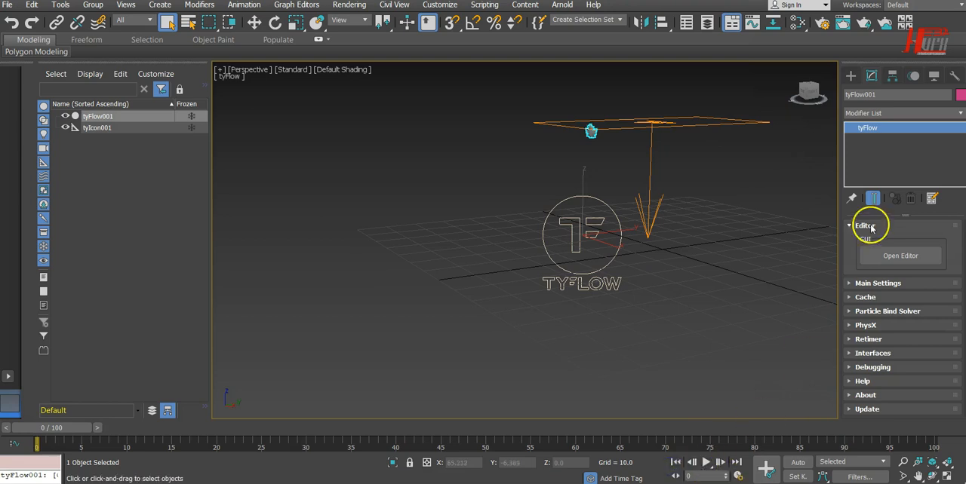
# Step: In the flow editor, set the Shape operator's 3D mesh to Stones
pyautogui.click(900, 255)
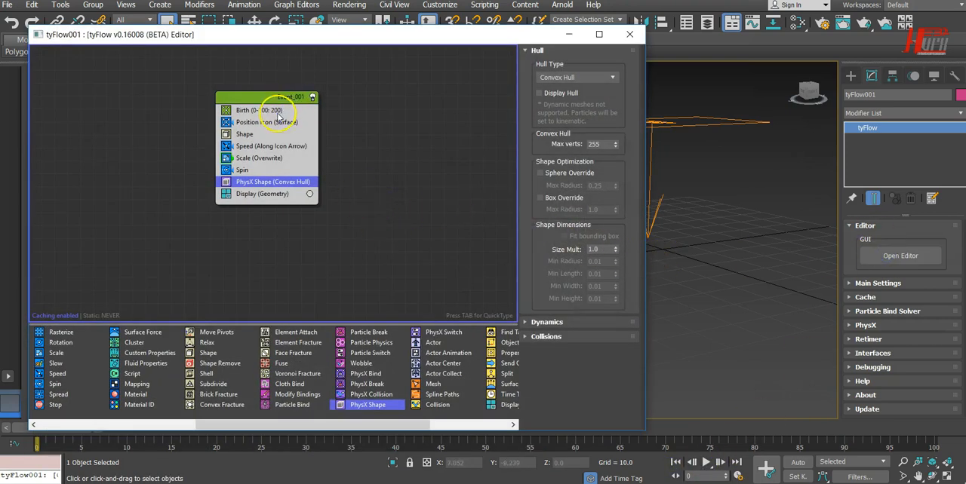
pyautogui.click(259, 110)
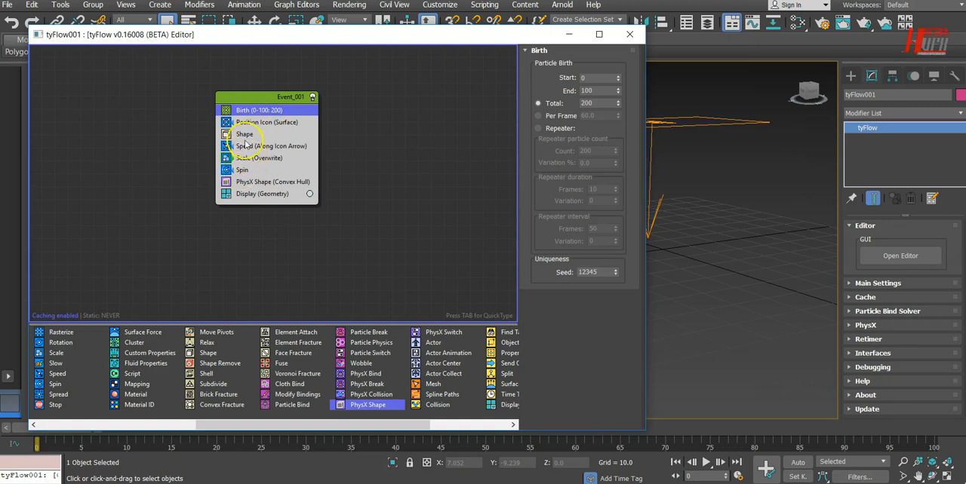
pyautogui.click(245, 134)
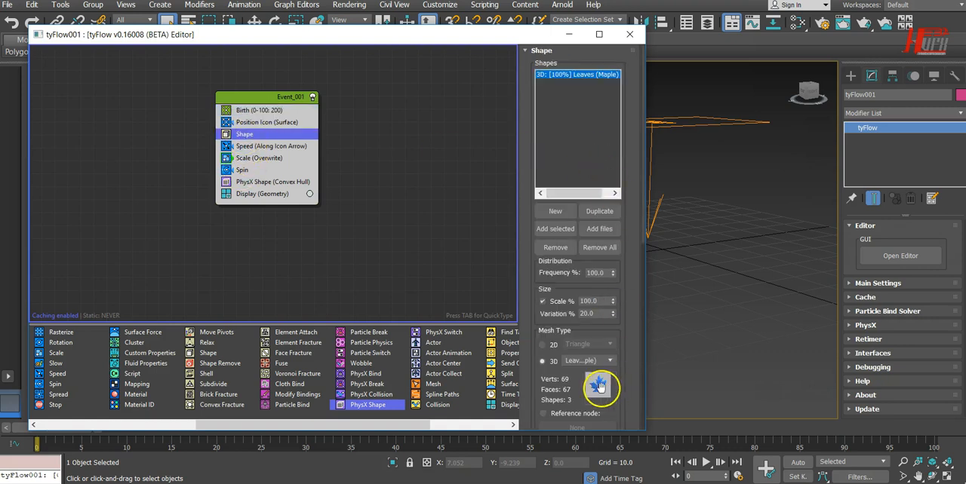
pyautogui.click(610, 346)
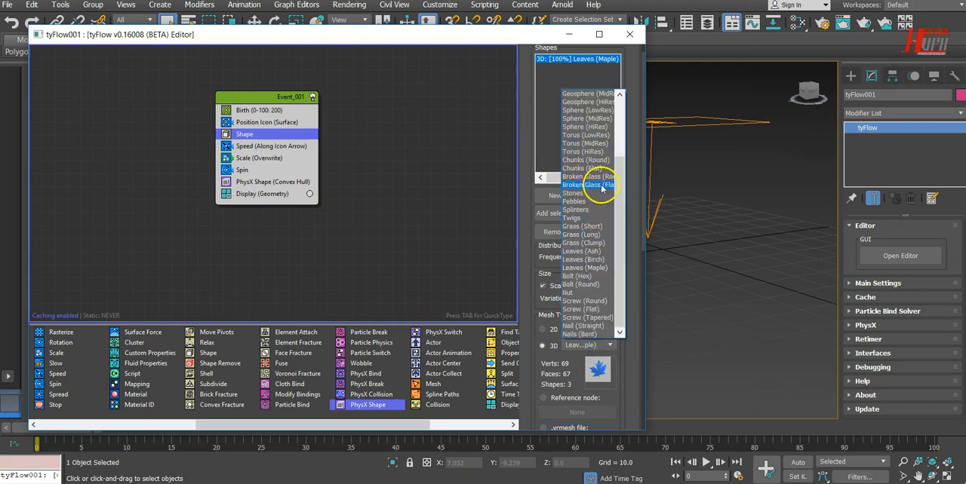
pyautogui.click(574, 192)
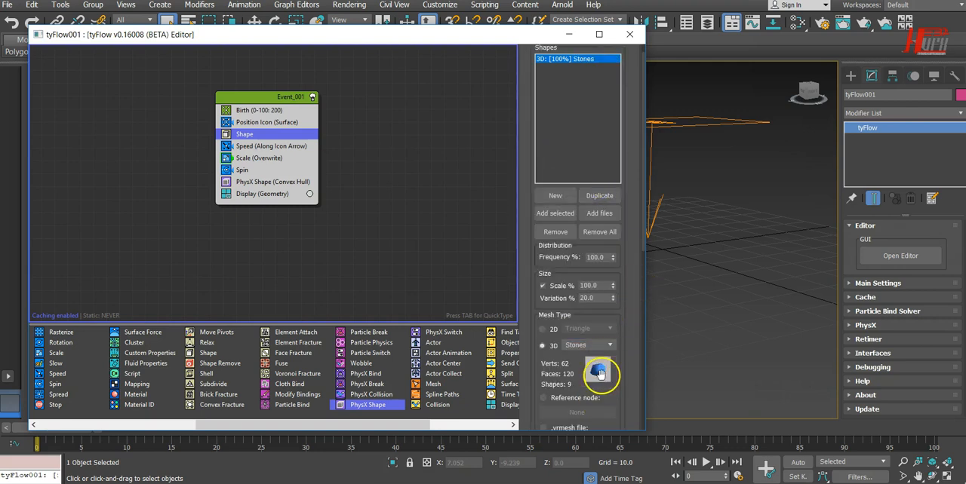
pyautogui.click(629, 34)
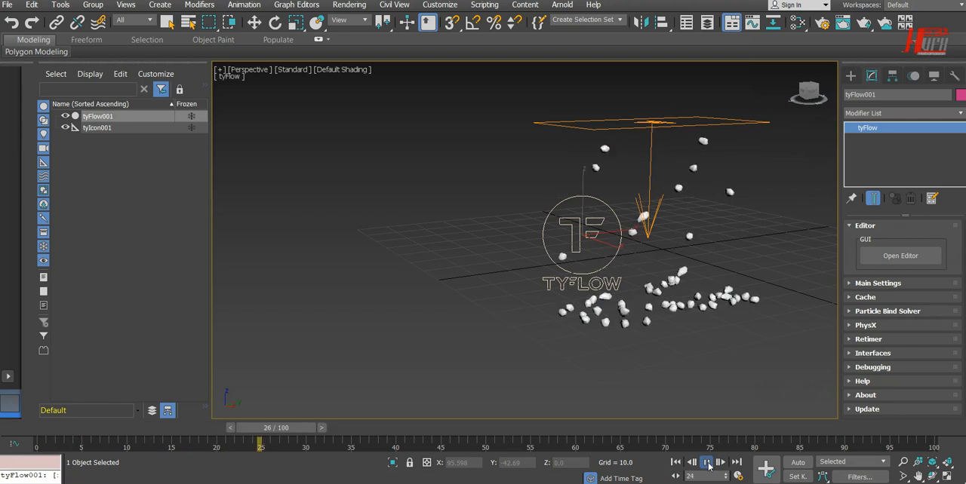
# Step: Pause playback of the stone particle simulation
pyautogui.click(719, 463)
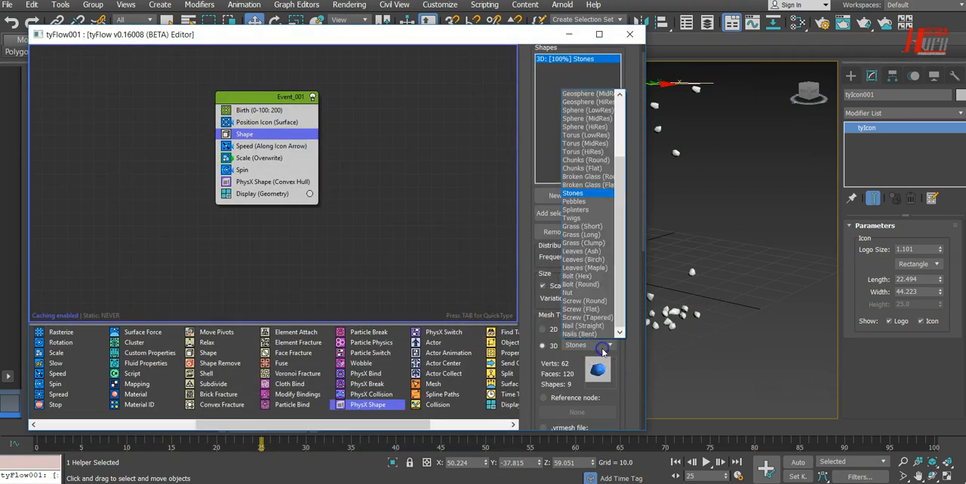
# Step: Switch the particle shape to Chunks (Round) and browse the PhysX Shape Dynamics rollout
pyautogui.click(585, 160)
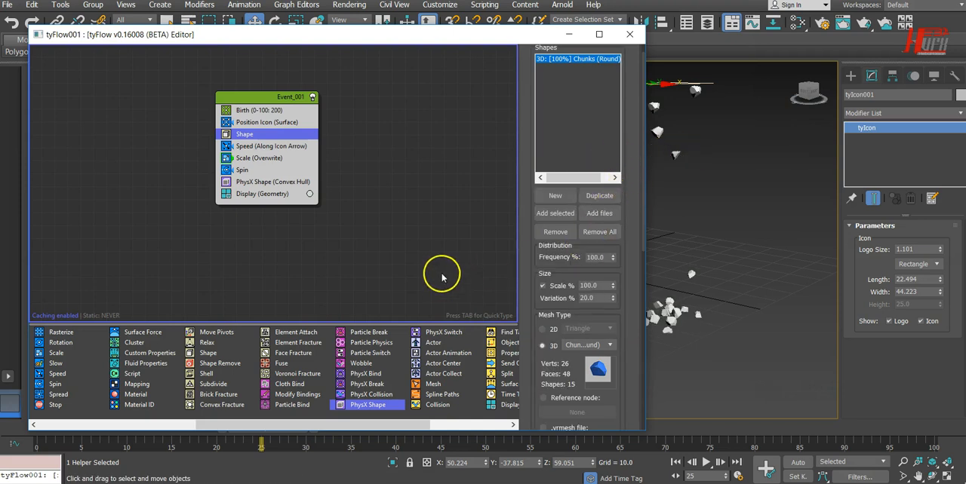
pyautogui.click(272, 182)
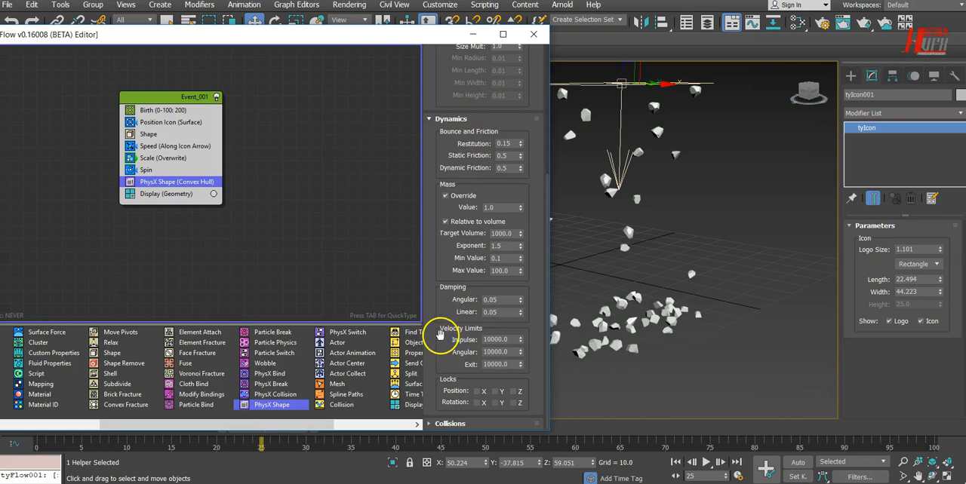
pyautogui.scroll(-3)
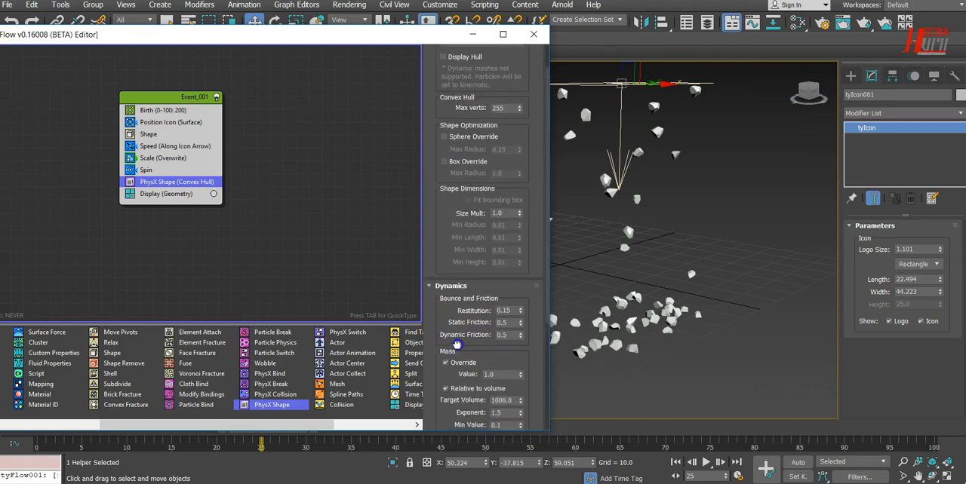
pyautogui.scroll(-3)
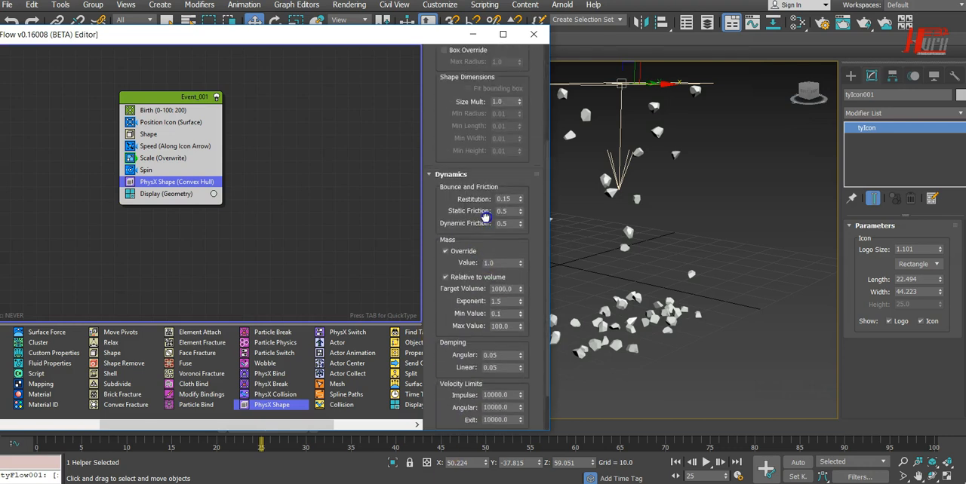
pyautogui.scroll(-3)
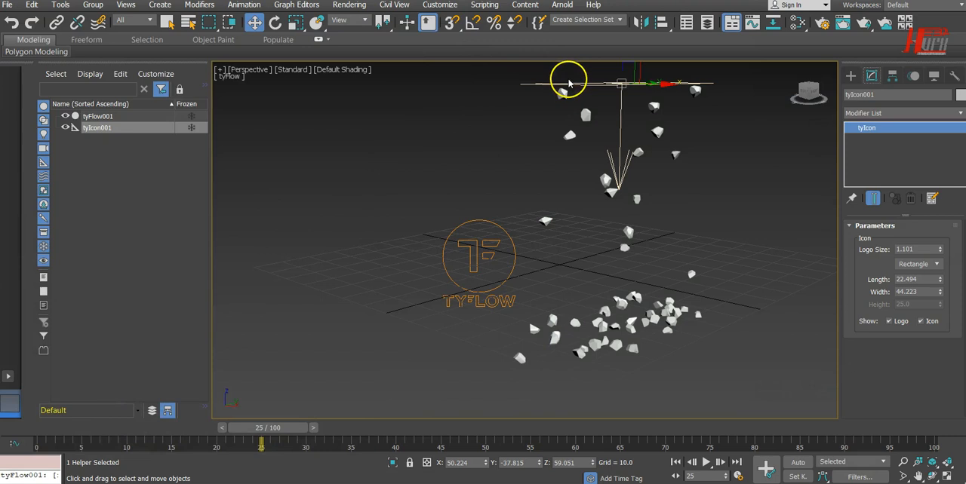
# Step: Set the tyIcon001 emitter to a Circle with diameter 54.794
pyautogui.click(98, 116)
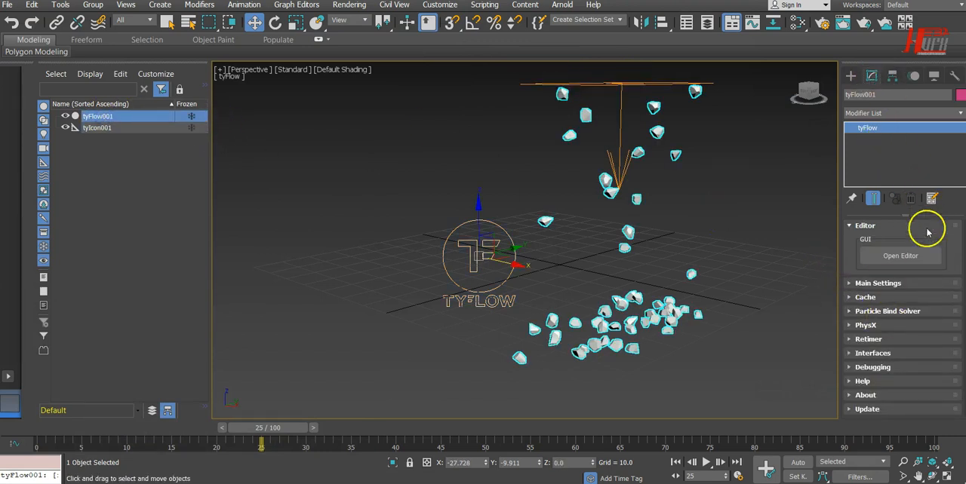
pyautogui.click(878, 283)
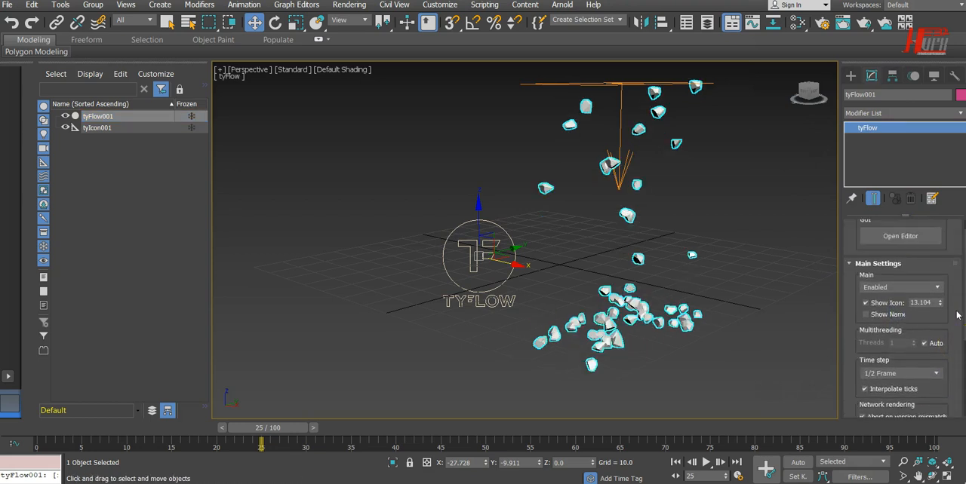
pyautogui.click(876, 239)
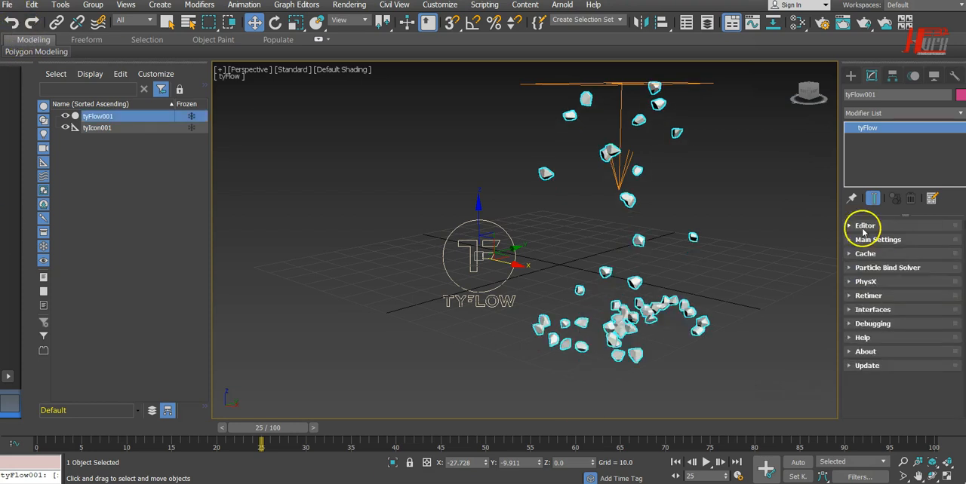
pyautogui.click(97, 128)
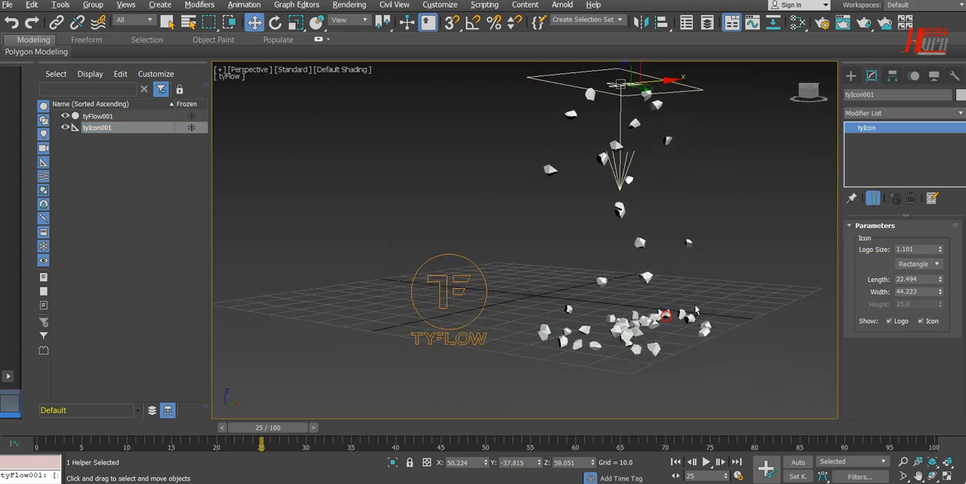
pyautogui.click(918, 264)
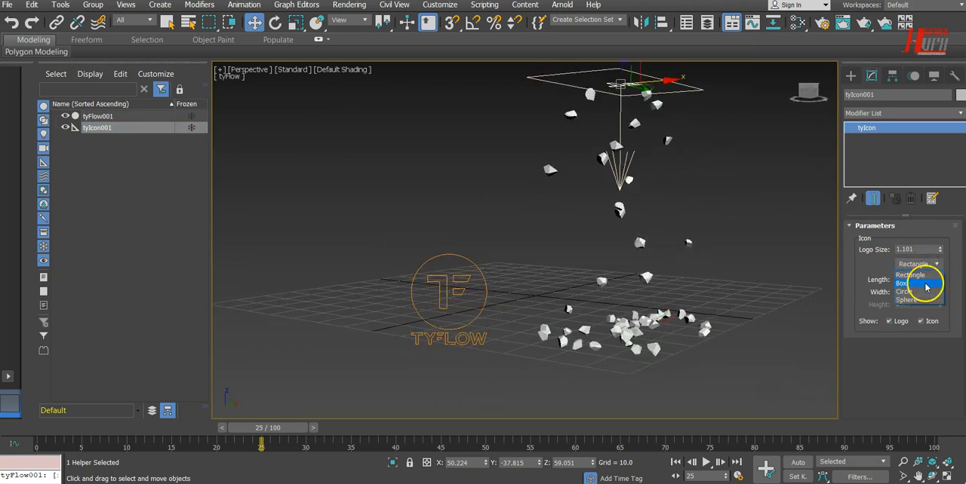
pyautogui.click(909, 291)
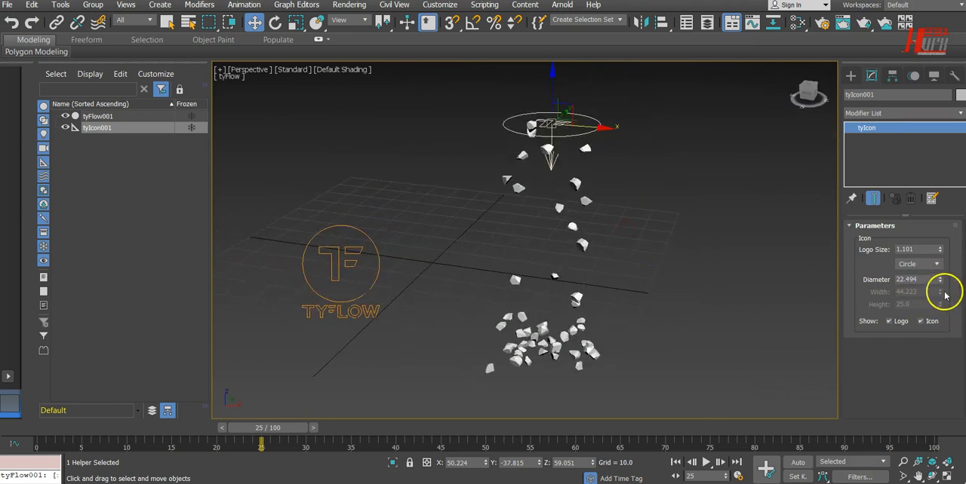
pyautogui.click(941, 277)
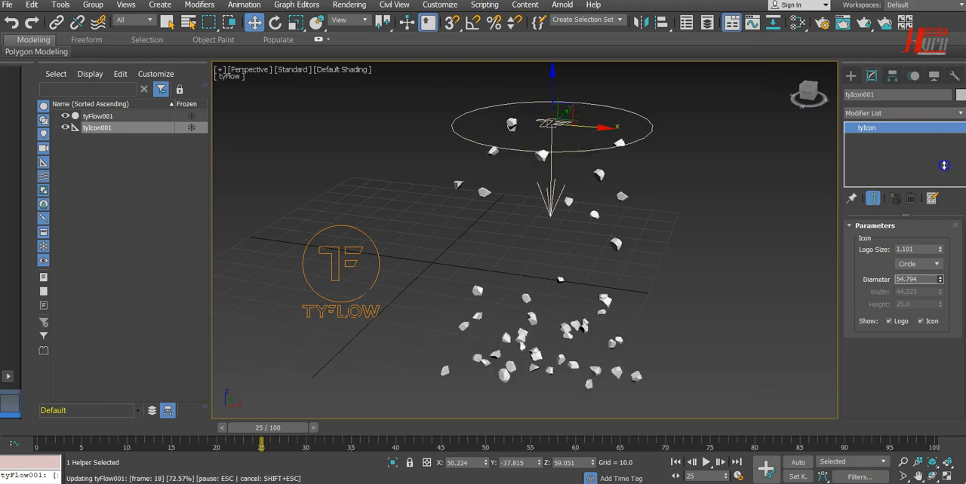
# Step: Play and pause the simulation to watch chunks spread from the wider emitter
pyautogui.click(706, 462)
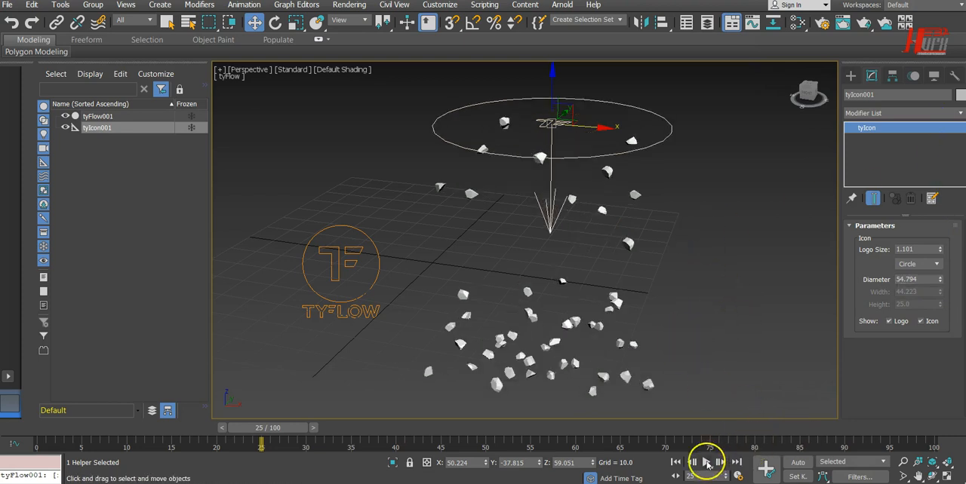
pyautogui.click(704, 462)
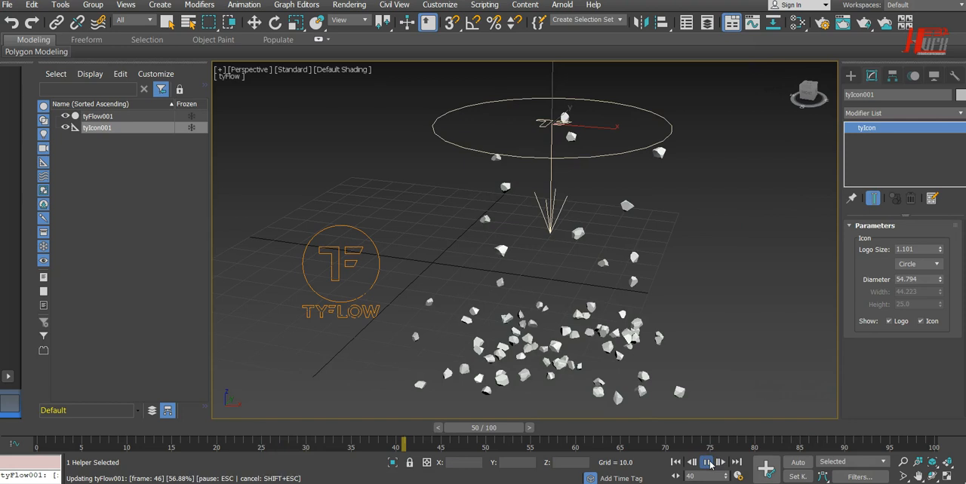
pyautogui.click(718, 462)
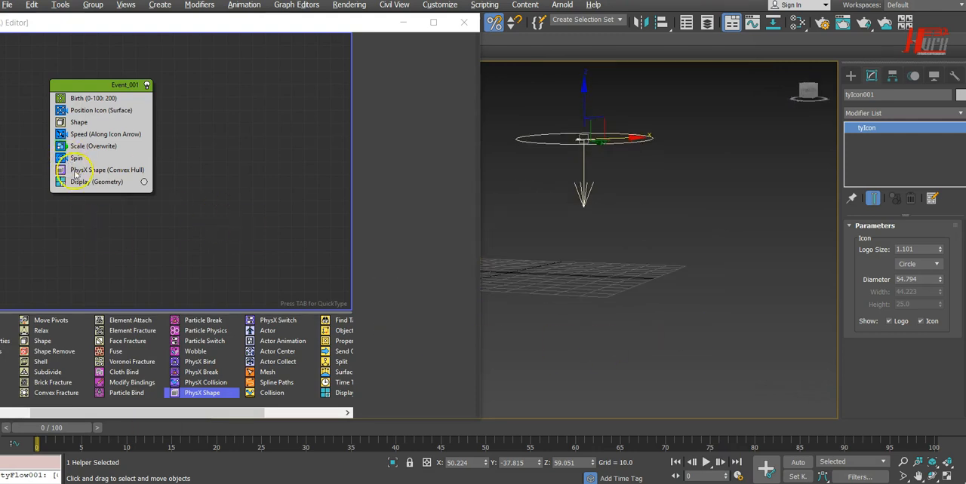
# Step: Open the PhysX Shape Dynamics settings, test-play the simulation, and rewind to frame 0
pyautogui.click(107, 169)
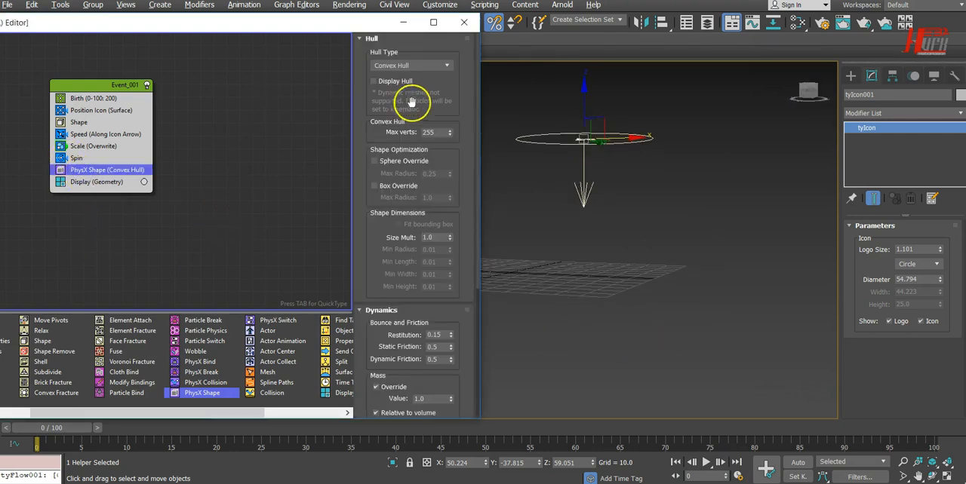
pyautogui.scroll(-3)
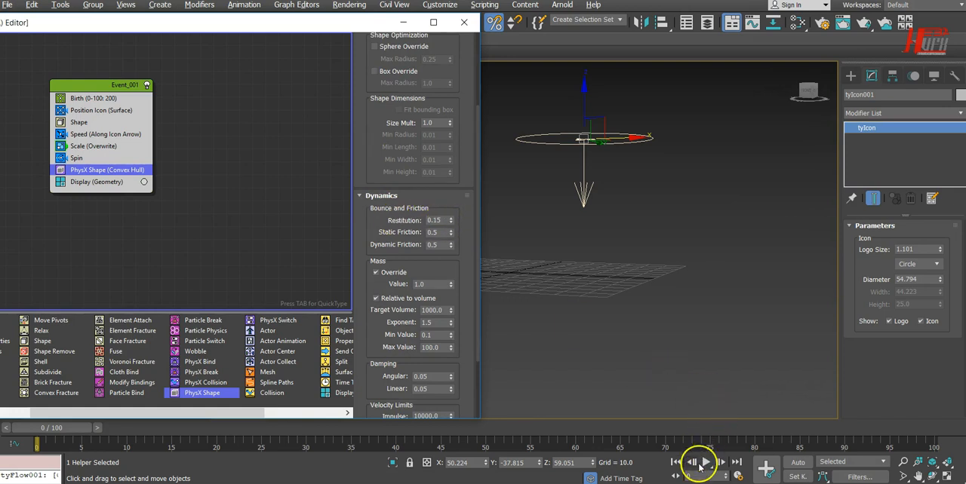
pyautogui.click(701, 462)
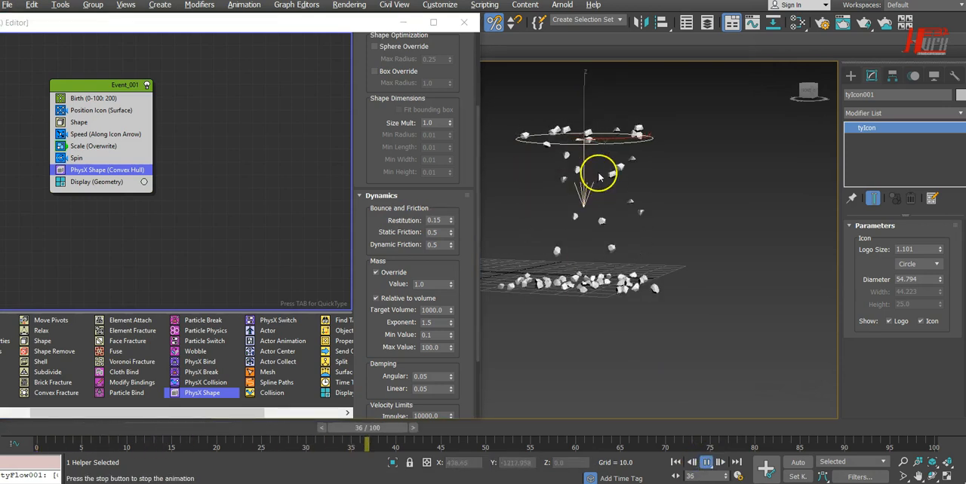
pyautogui.click(706, 462)
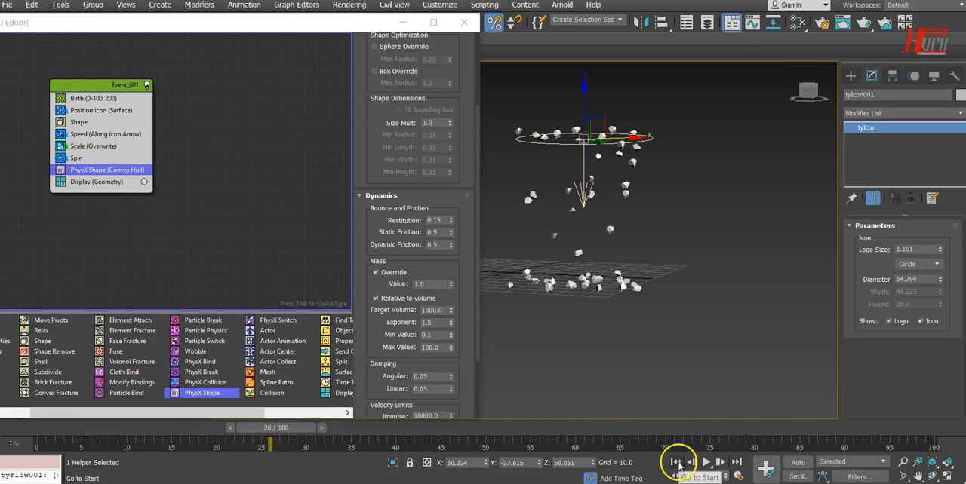
pyautogui.click(675, 462)
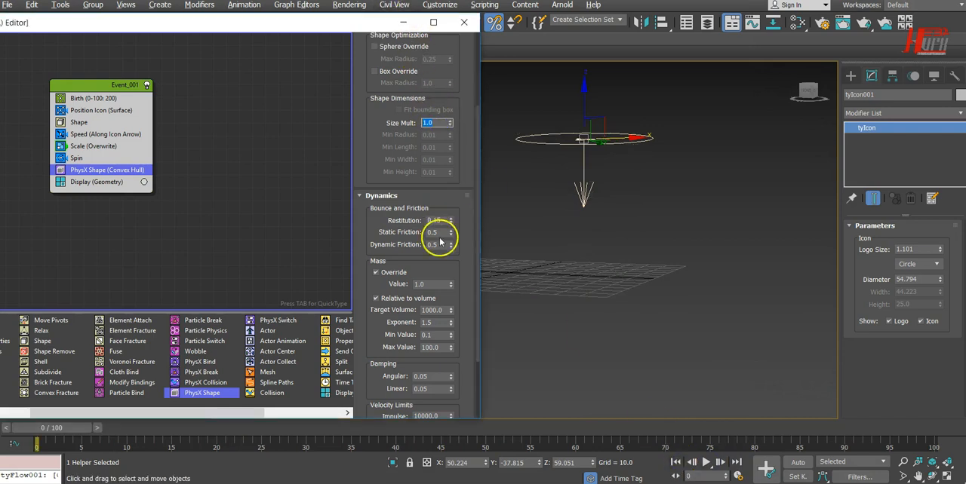
# Step: Set Restitution to 0.3 and replay the simulation to watch chunks bounce
pyautogui.click(437, 219)
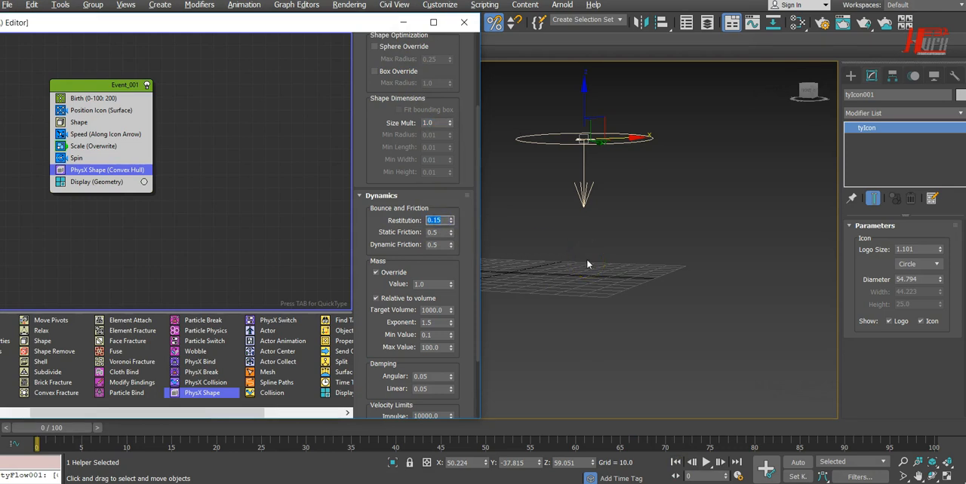
pyautogui.write('0.3')
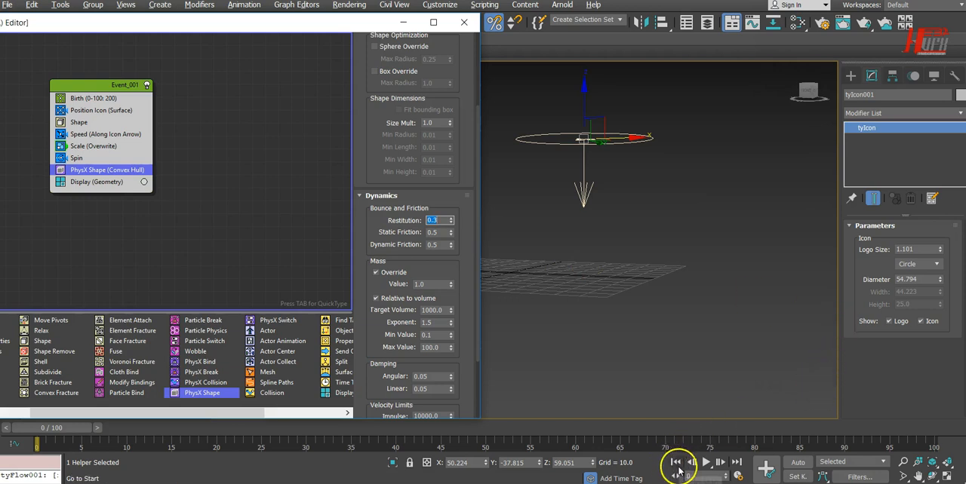
pyautogui.click(705, 462)
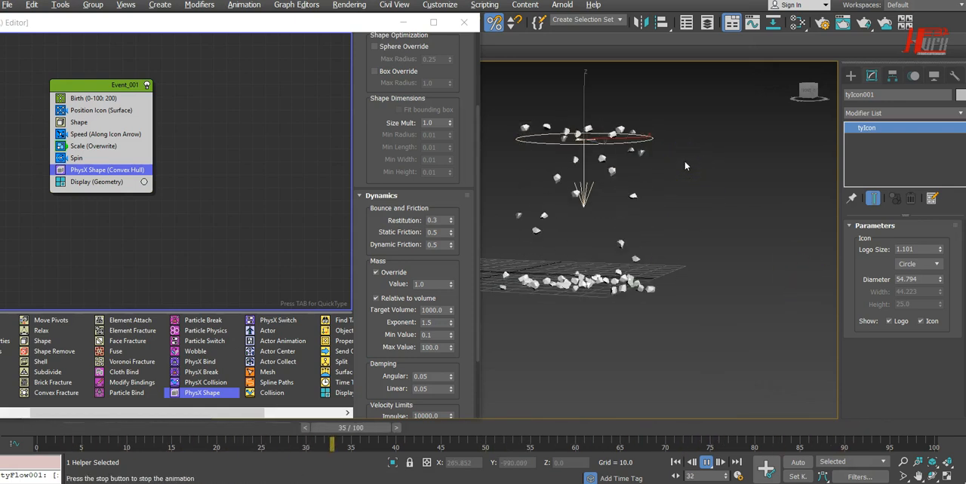
pyautogui.click(705, 462)
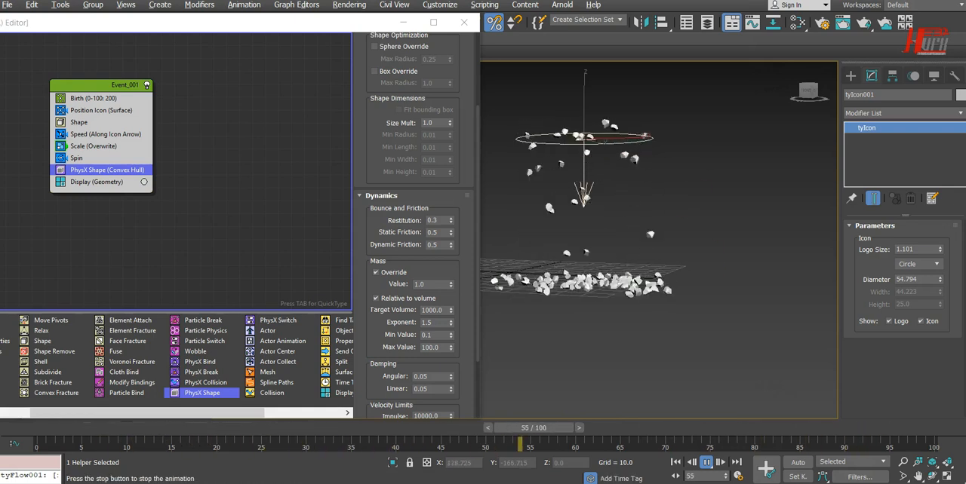
pyautogui.click(706, 462)
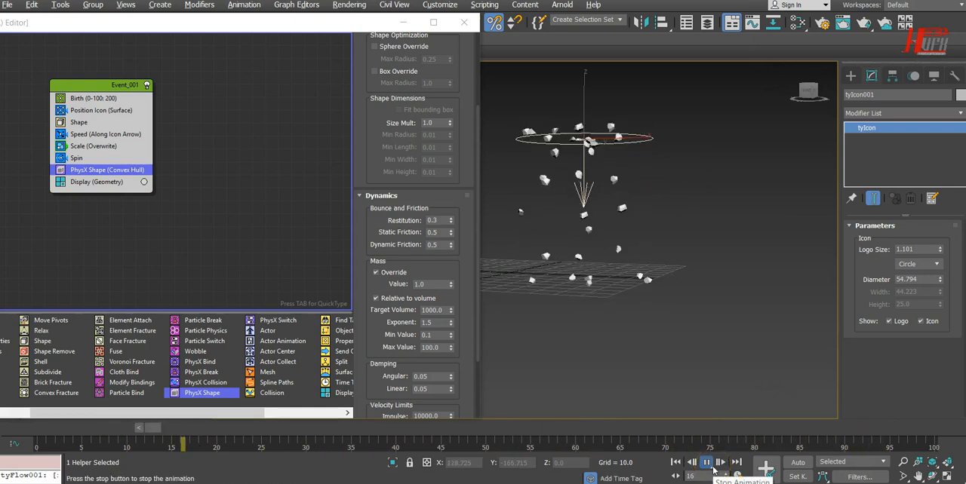
pyautogui.click(706, 462)
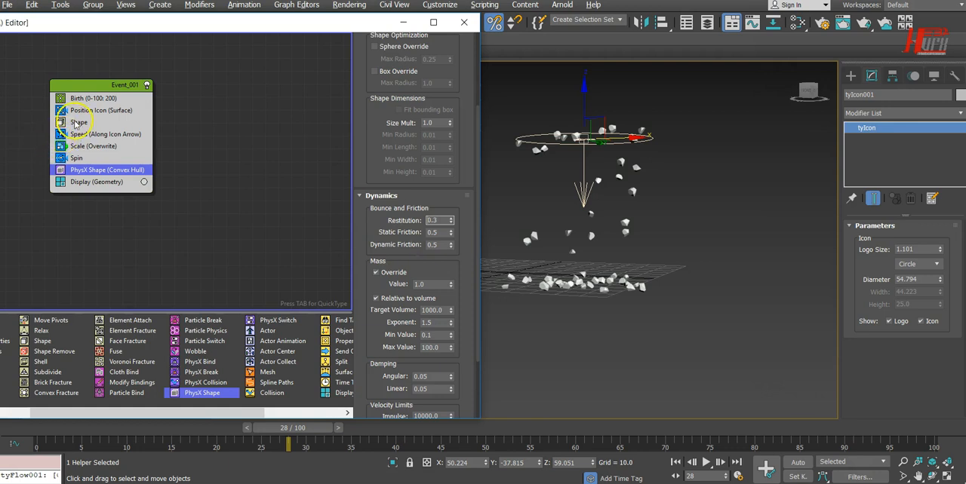
# Step: Shrink the emitter diameter to 42.294, reverse the Speed direction, and set Birth Total to 100
pyautogui.click(105, 133)
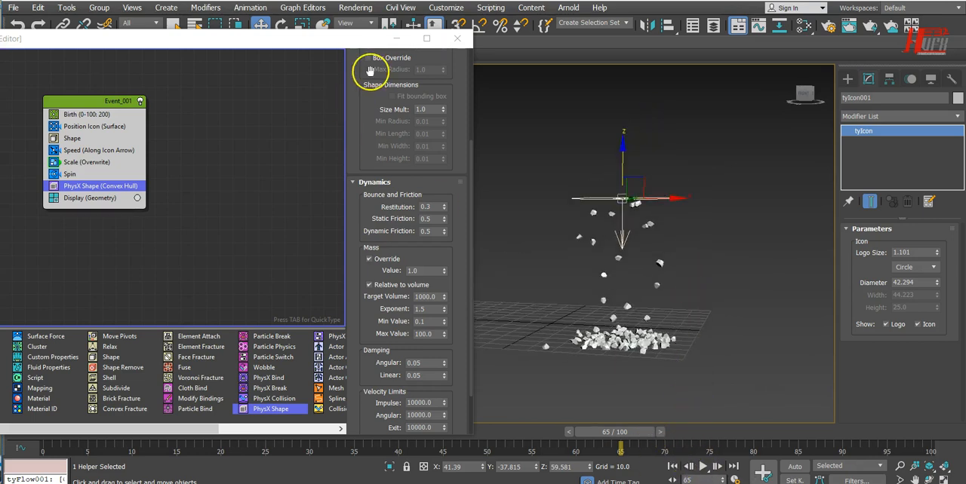
pyautogui.moveTo(615, 432); pyautogui.dragTo(491, 432)
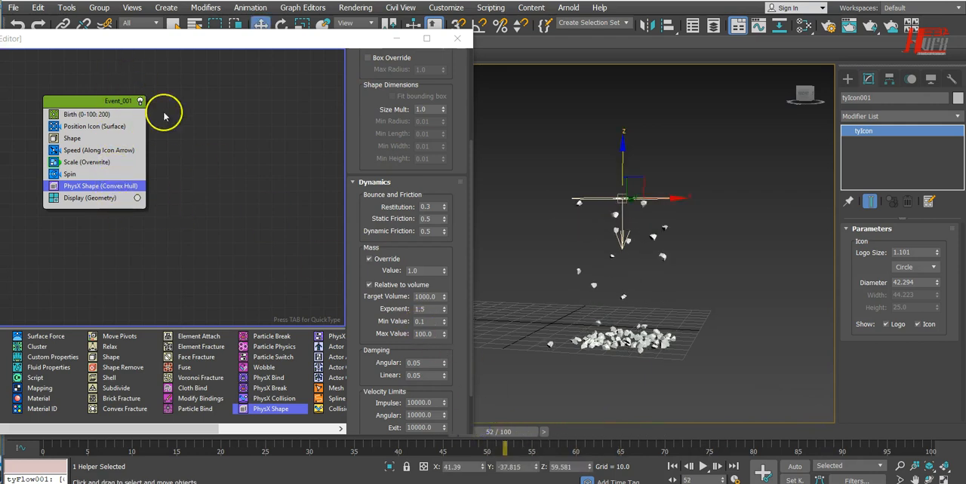
pyautogui.click(98, 150)
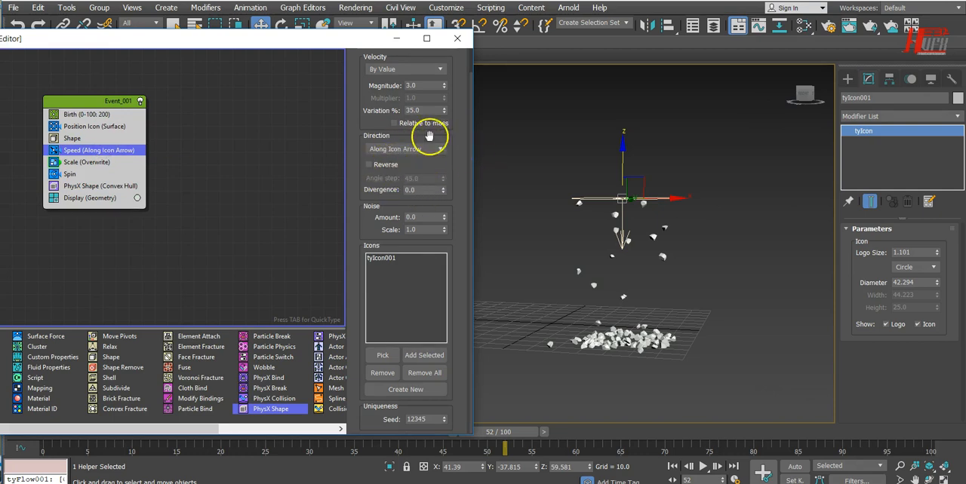
pyautogui.click(370, 165)
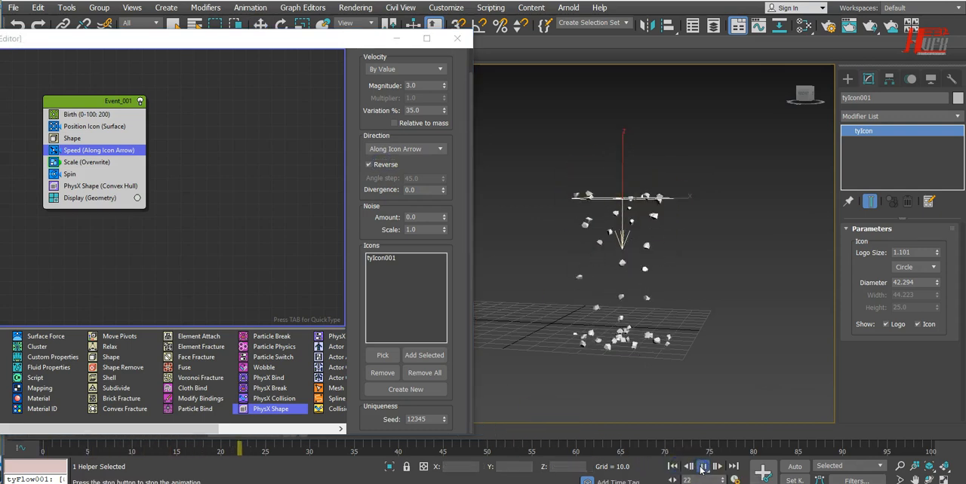
pyautogui.click(703, 465)
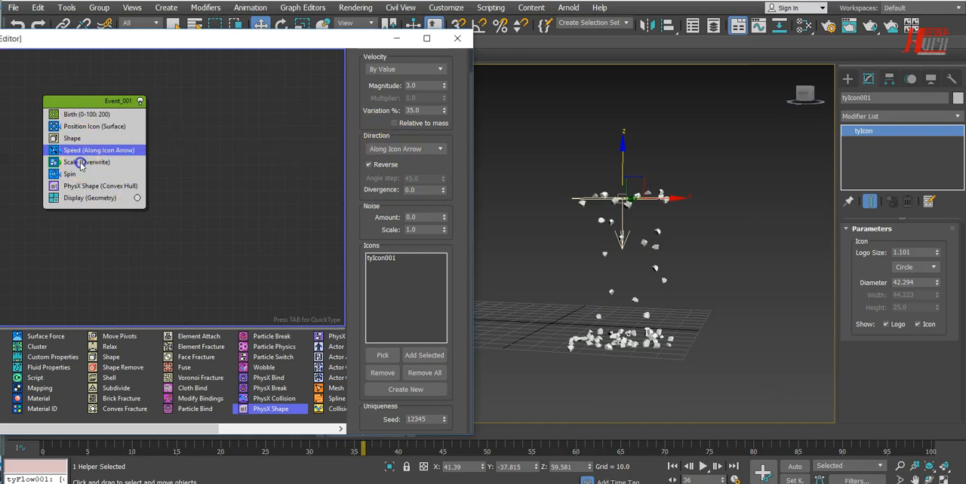
pyautogui.click(86, 162)
pyautogui.write('100')
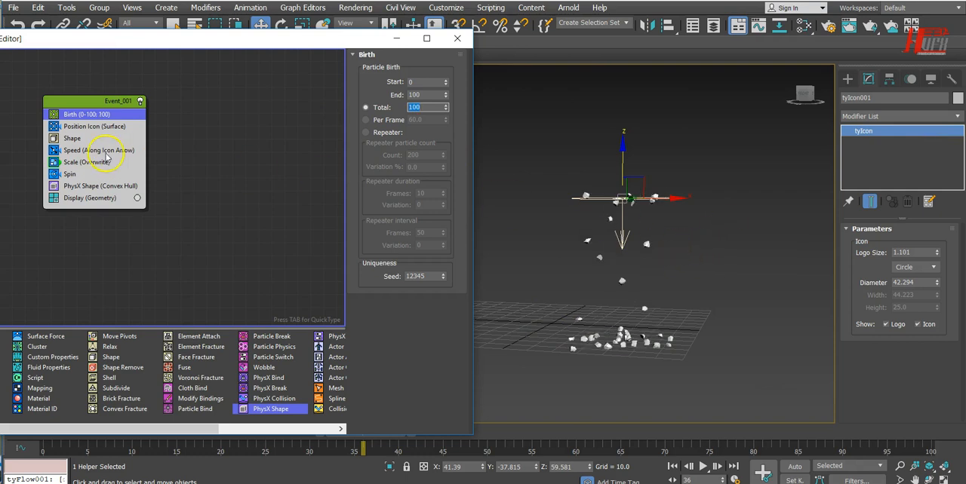
# Step: Set the Scale operator's X/Y/Z value to 1500, then settle on 1200 percent
pyautogui.click(87, 162)
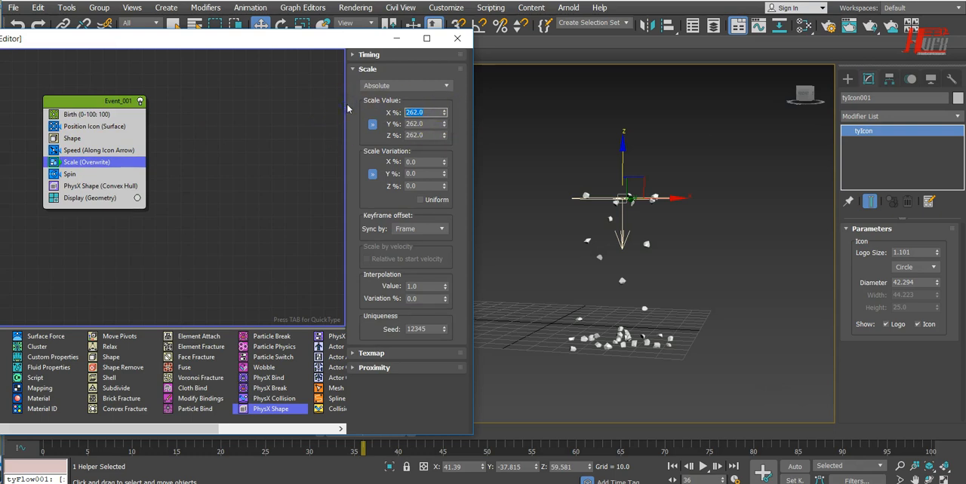
pyautogui.write('1500.0')
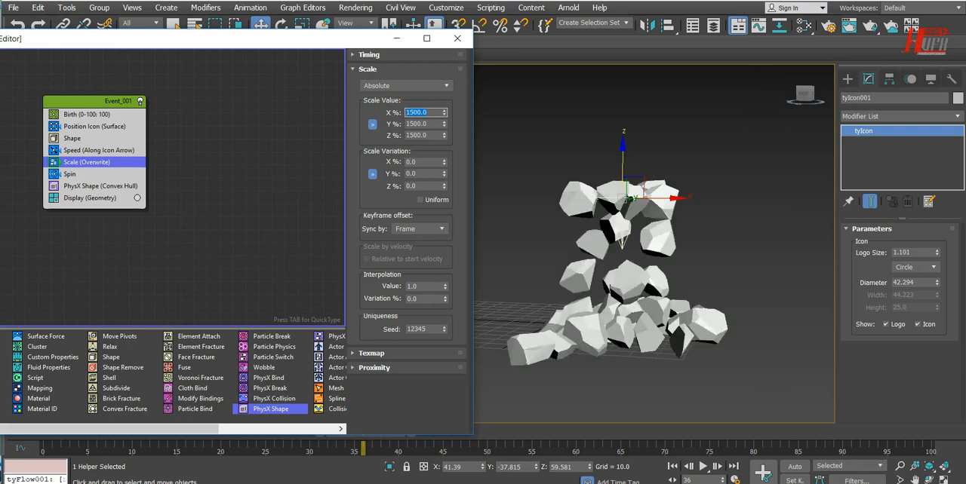
pyautogui.write('1200.0')
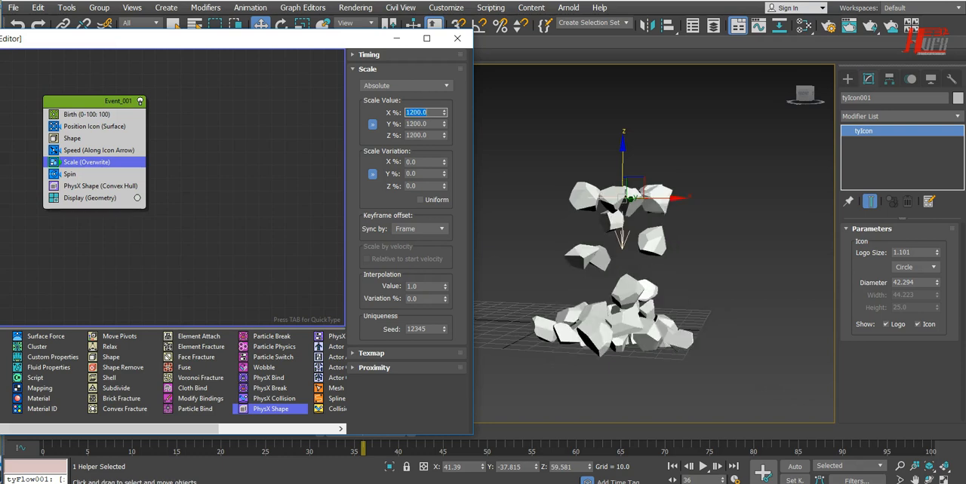
pyautogui.moveTo(309, 196)
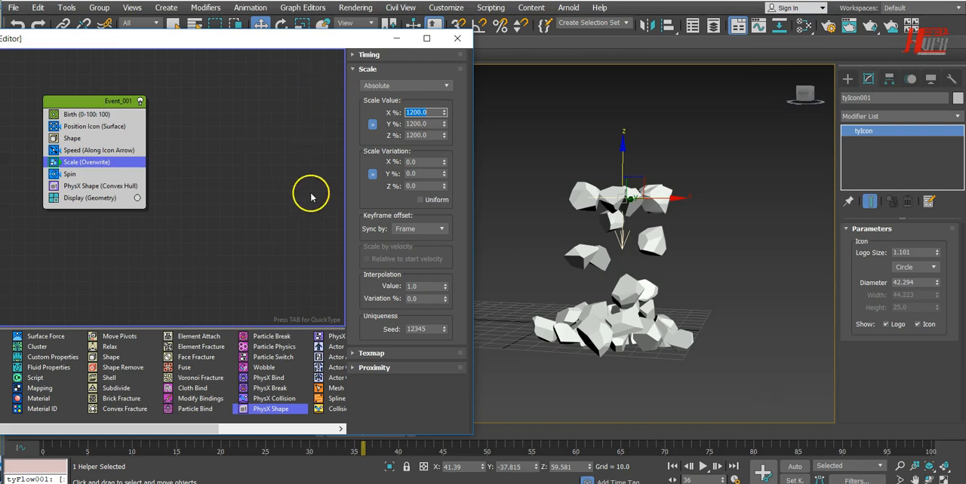
pyautogui.click(94, 126)
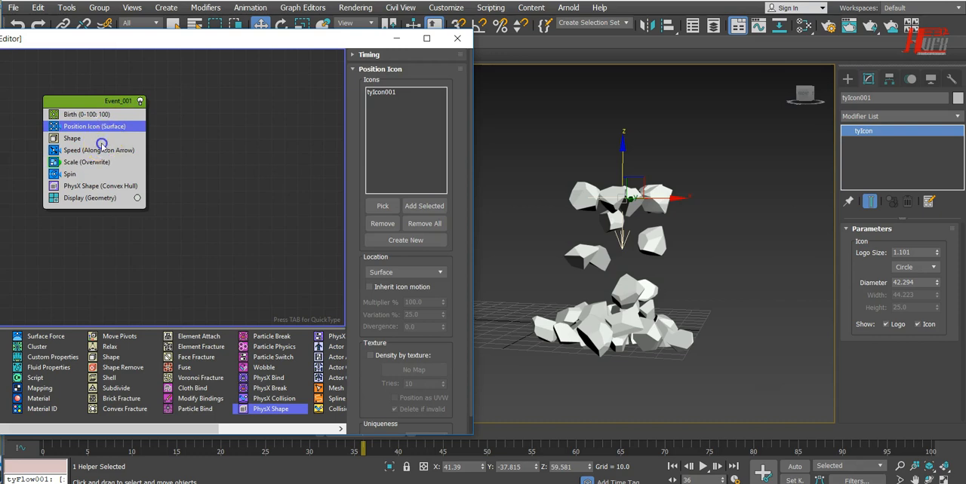
# Step: Try Nail (Straight), Nails (Bent) and Screw (Flat) shapes, settling on Screw (Round)
pyautogui.click(72, 138)
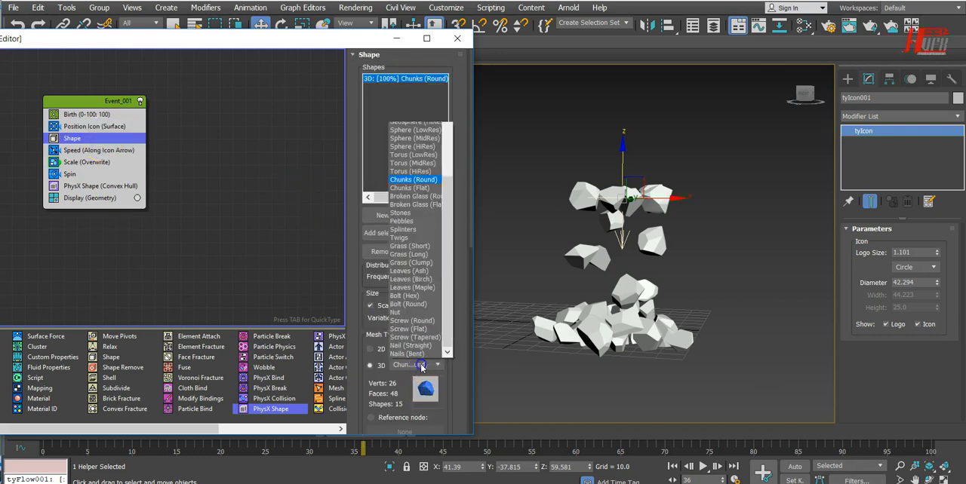
pyautogui.click(414, 345)
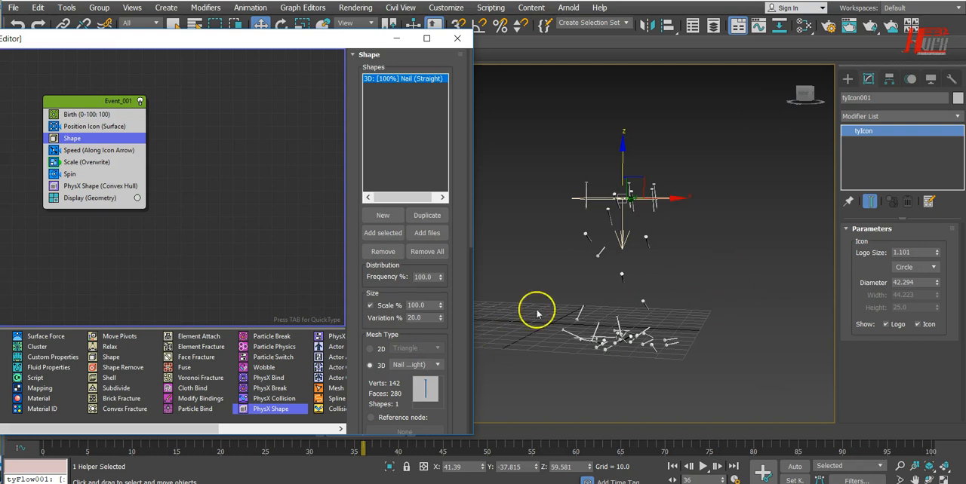
pyautogui.click(437, 365)
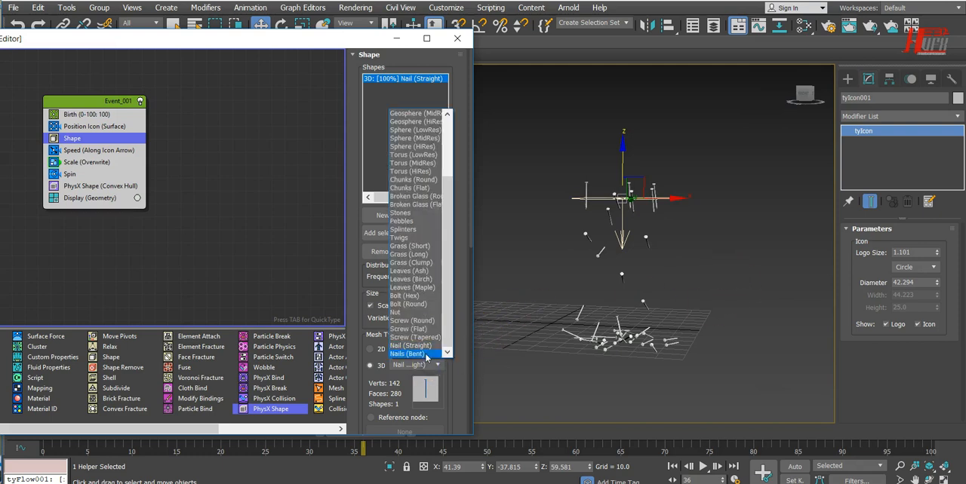
pyautogui.click(410, 354)
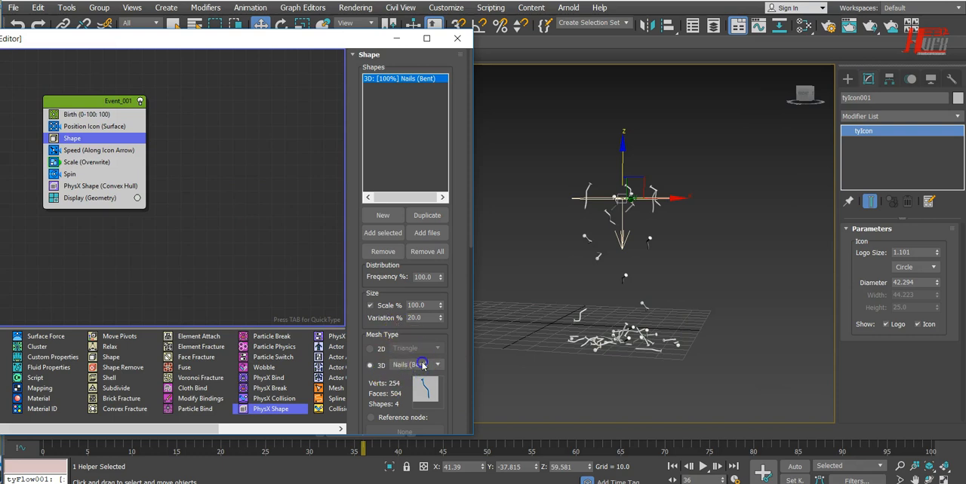
pyautogui.click(438, 364)
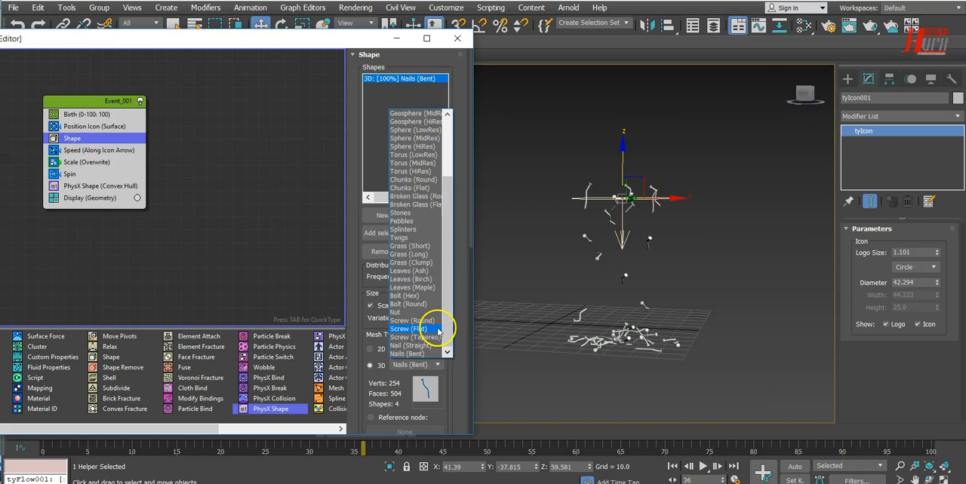
pyautogui.click(407, 328)
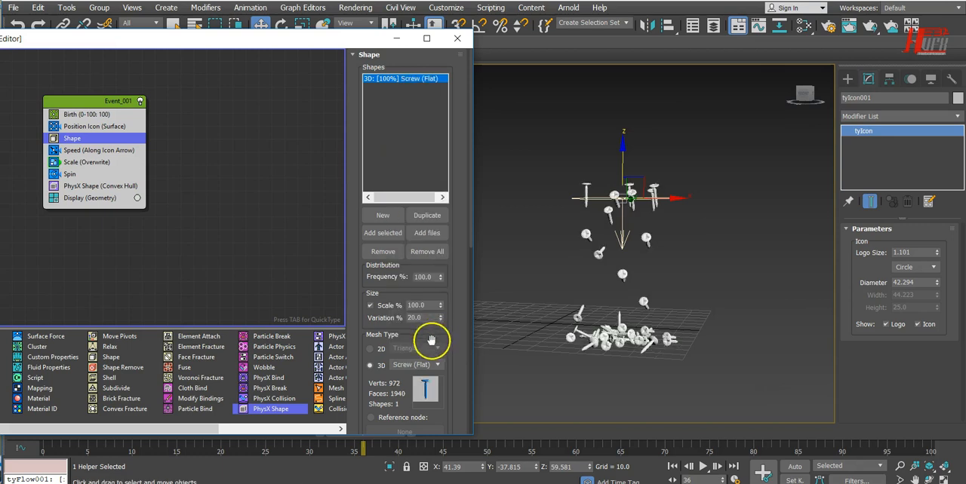
pyautogui.click(437, 364)
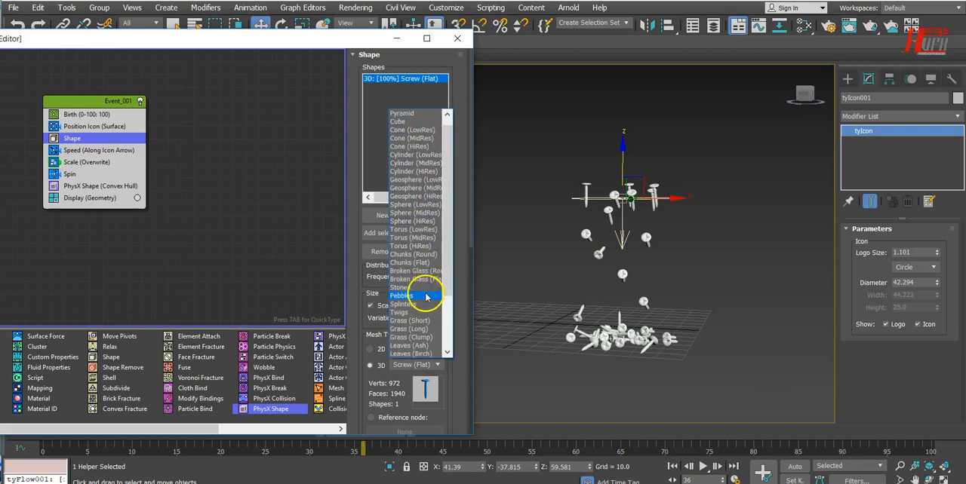
pyautogui.click(403, 295)
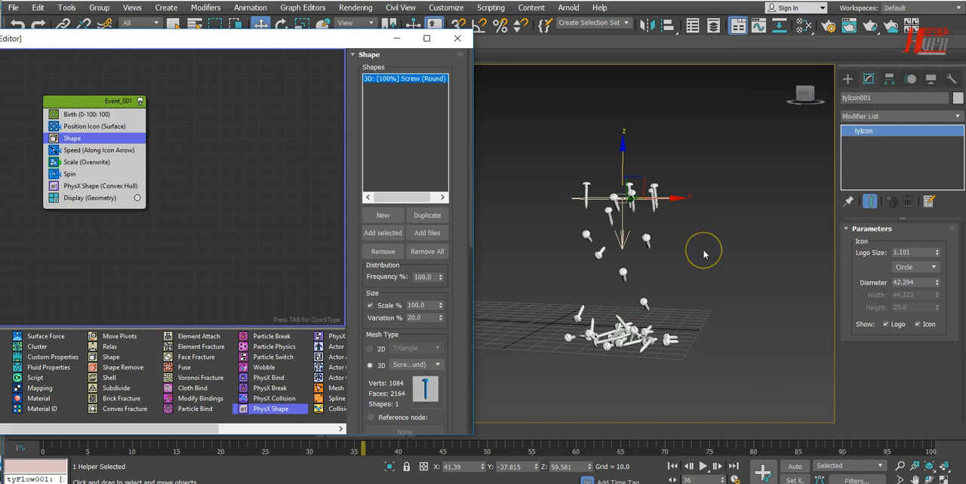
pyautogui.moveTo(739, 271)
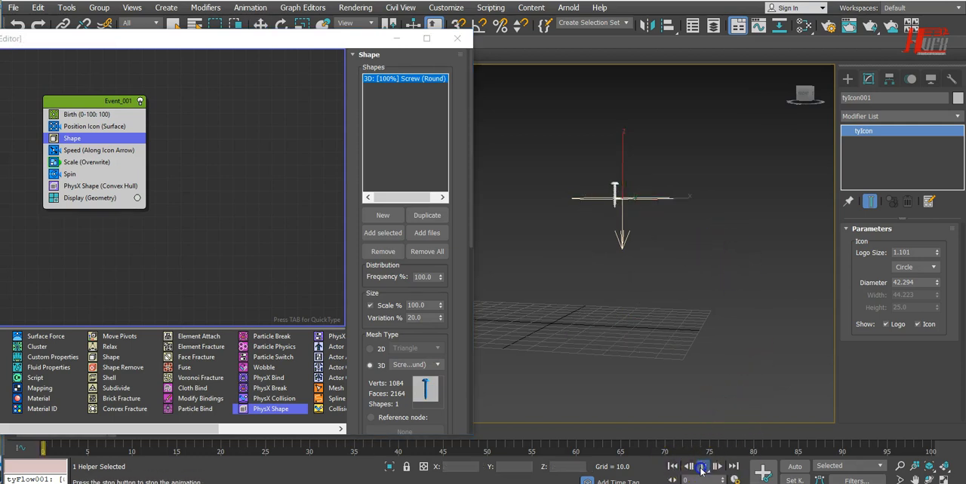
pyautogui.click(703, 466)
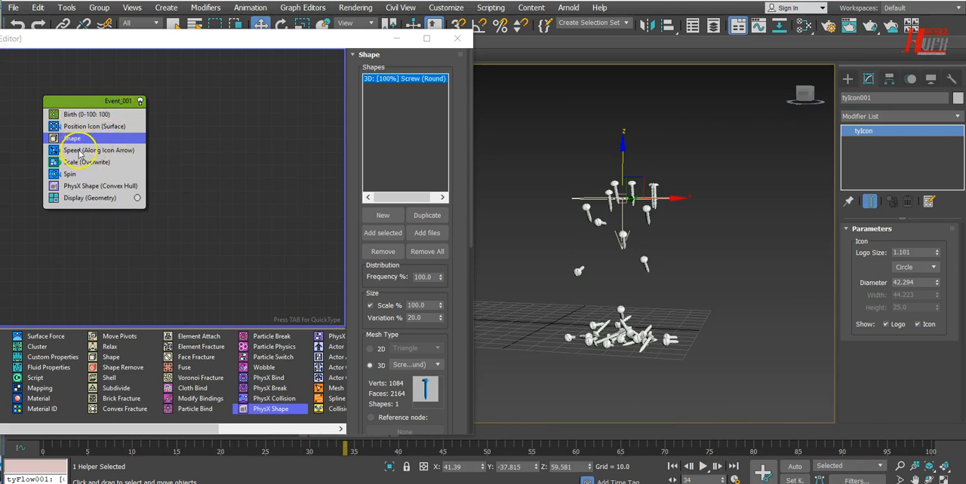
# Step: Set Speed magnitude to 15 with divergence 15, then replay and stop the simulation
pyautogui.click(99, 150)
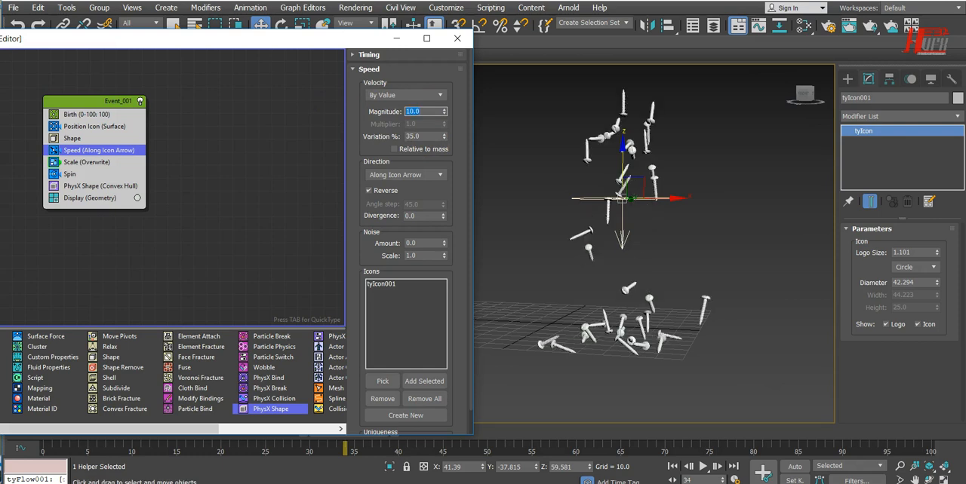
pyautogui.click(672, 466)
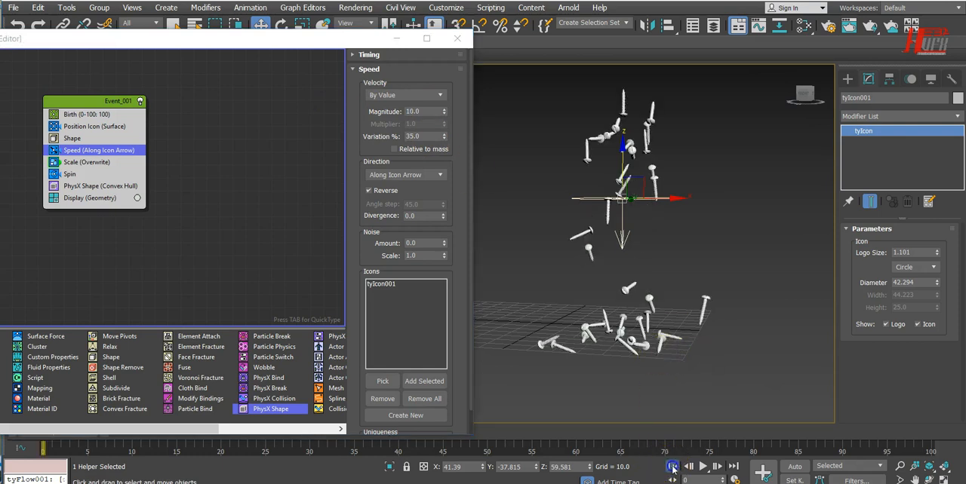
pyautogui.click(701, 465)
pyautogui.write('15')
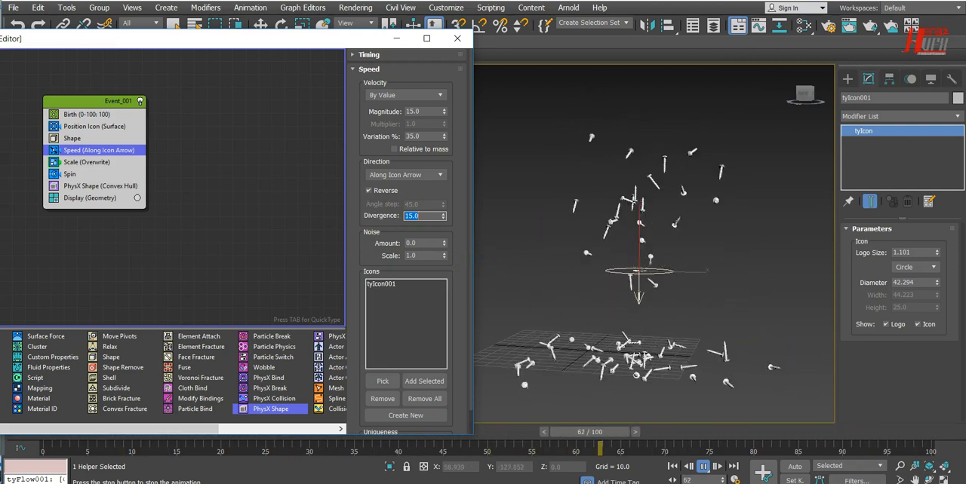
pyautogui.click(704, 466)
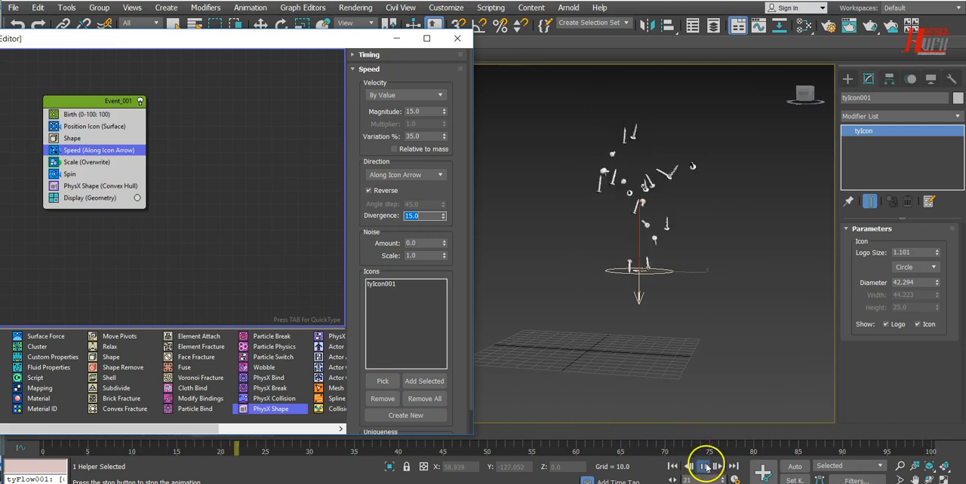
pyautogui.click(703, 465)
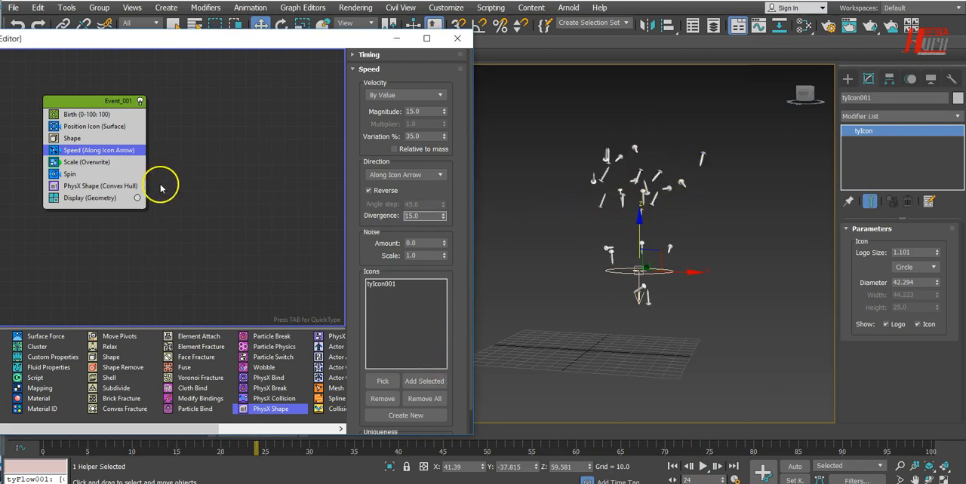
pyautogui.moveTo(704, 204)
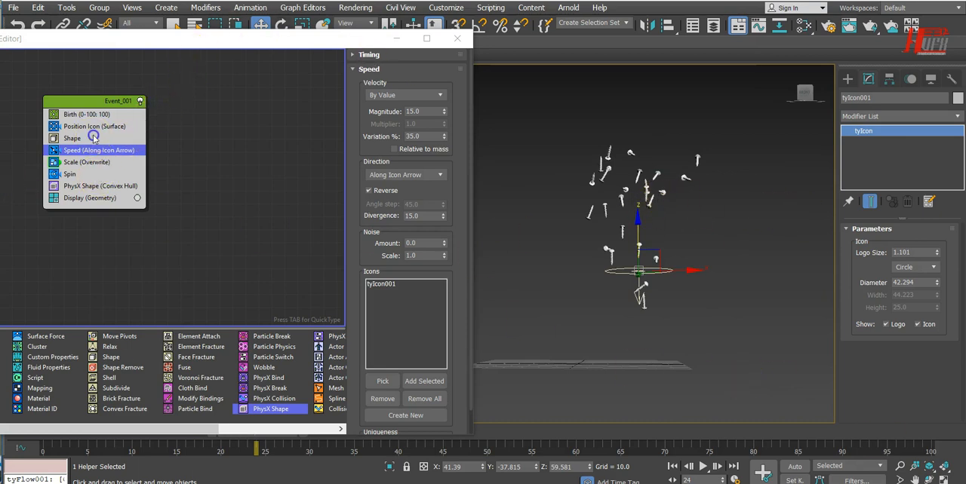
# Step: Select the Shape operator to switch the particle mesh back to Stones
pyautogui.click(73, 138)
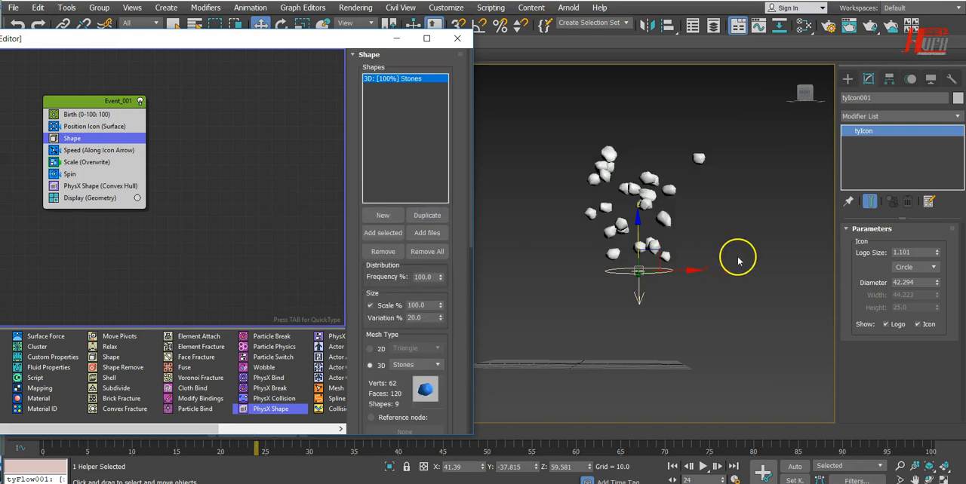
pyautogui.moveTo(315, 325)
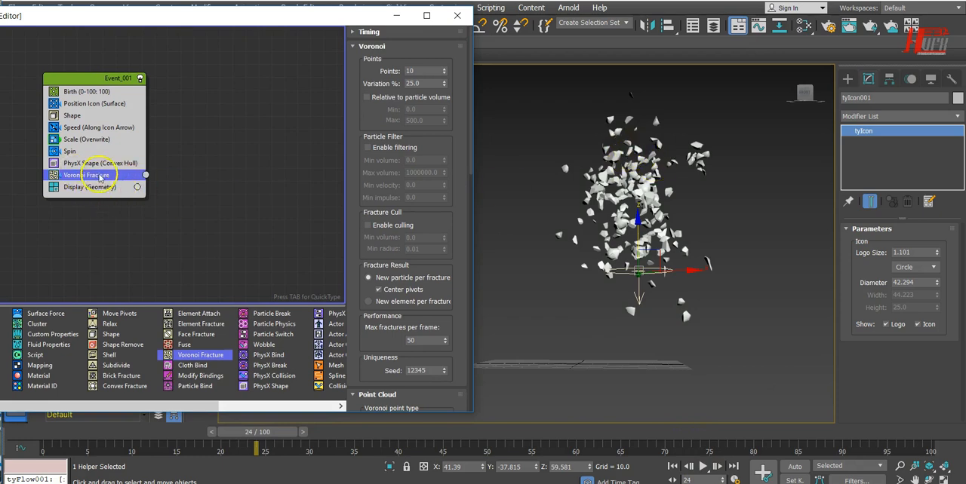
# Step: Play the fracture simulation, then select Voronoi Fracture and scrub through the frames
pyautogui.click(702, 466)
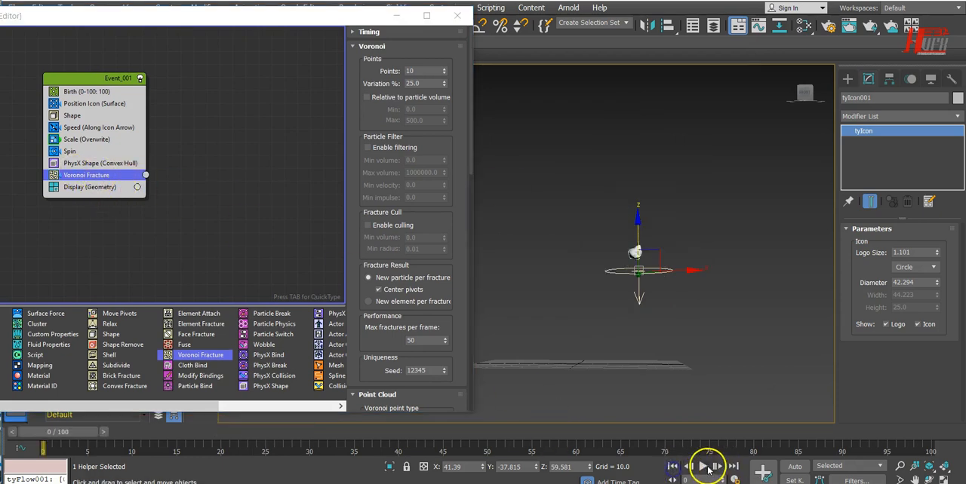
pyautogui.click(703, 465)
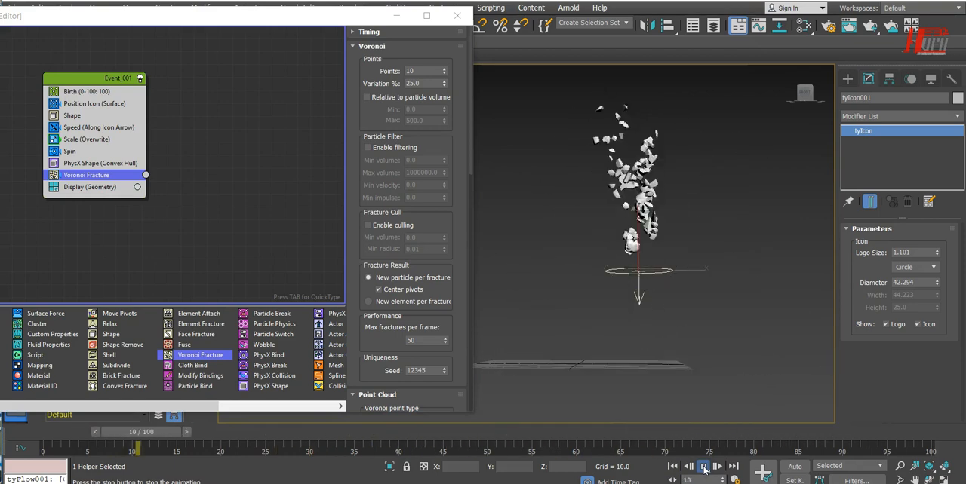
pyautogui.click(703, 465)
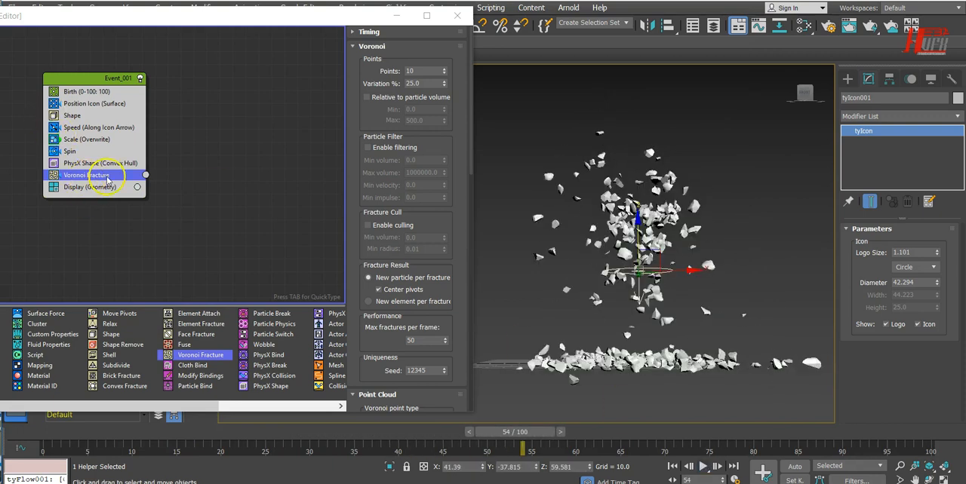
pyautogui.click(409, 71)
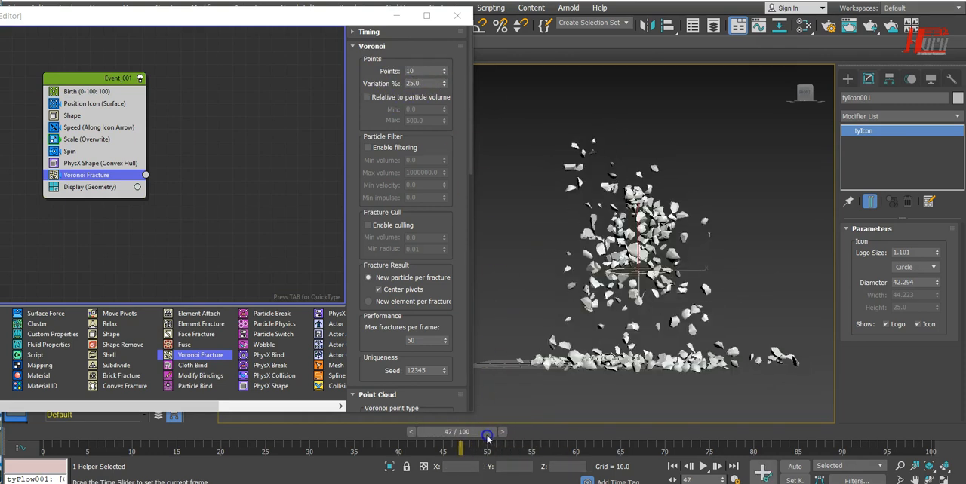
pyautogui.moveTo(486, 439); pyautogui.dragTo(479, 439)
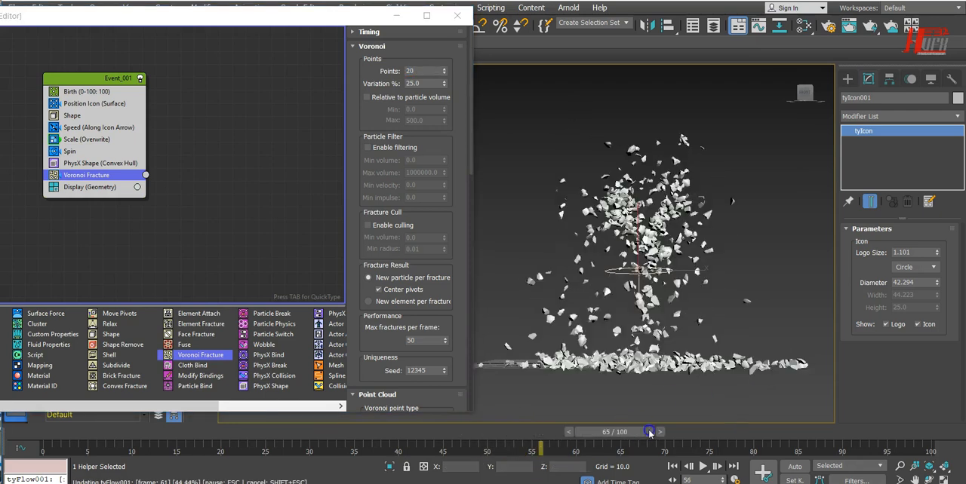
# Step: Scrub back and forth through the shattered stones, then select the Birth operator
pyautogui.moveTo(649, 432); pyautogui.dragTo(298, 432)
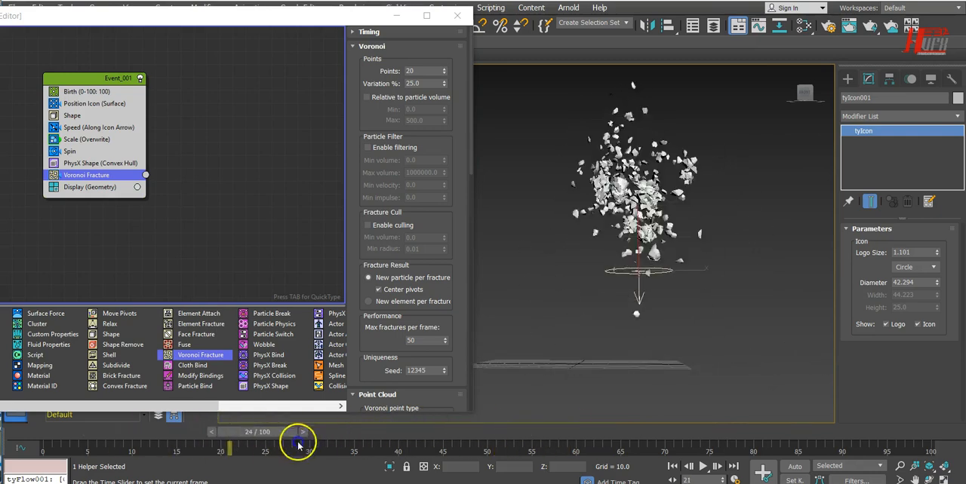
pyautogui.moveTo(298, 432); pyautogui.dragTo(549, 431)
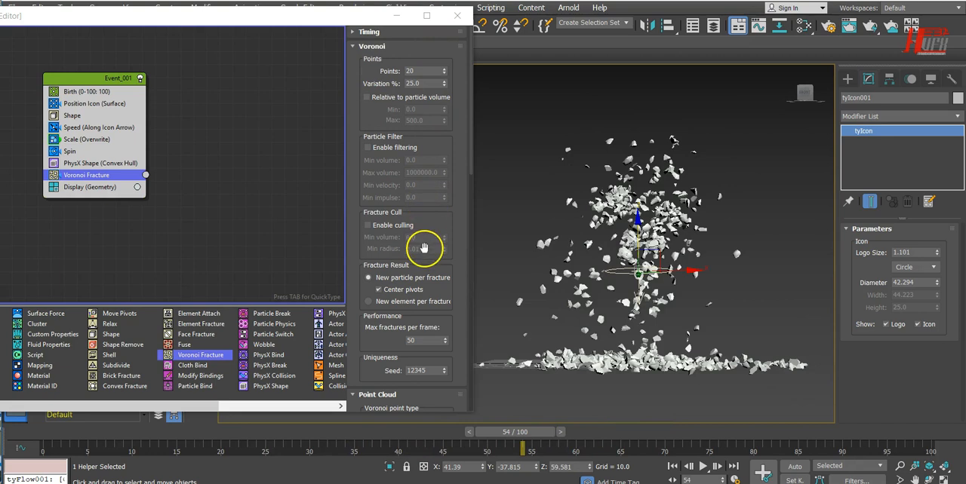
pyautogui.scroll(-3)
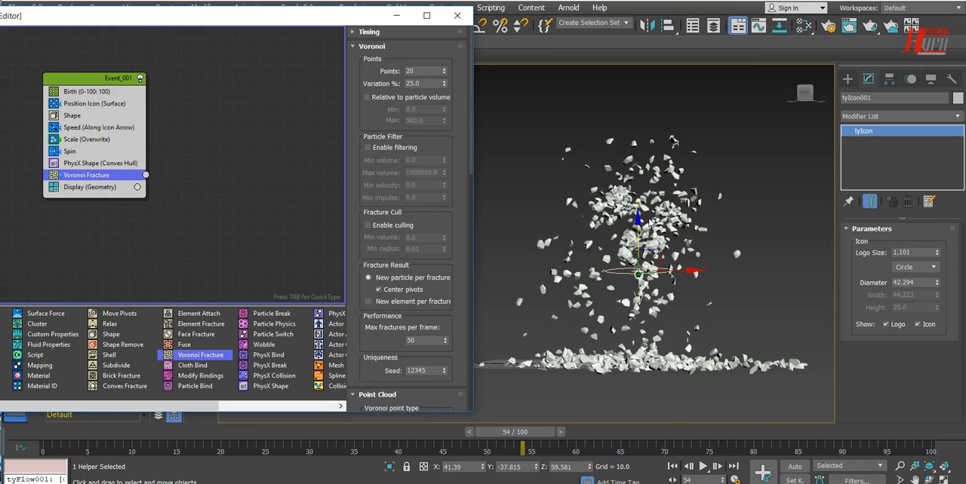
pyautogui.moveTo(647, 225)
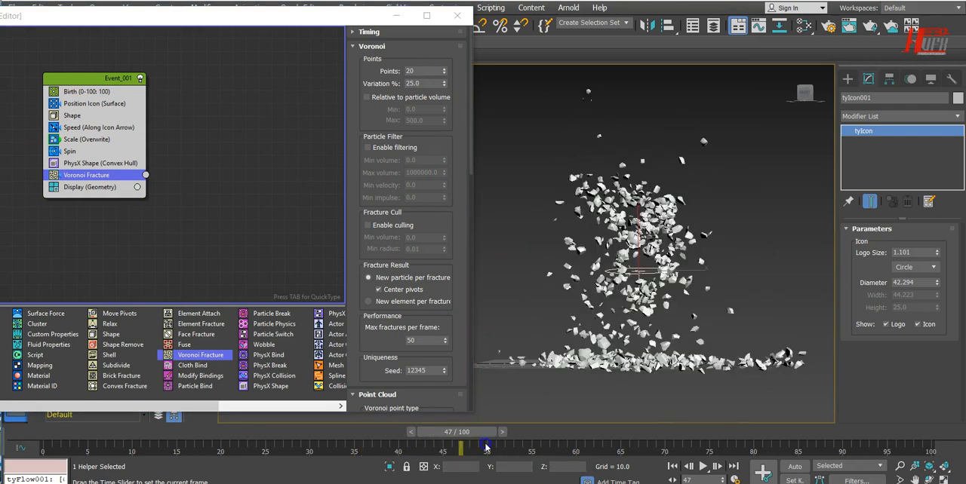
pyautogui.moveTo(487, 446); pyautogui.dragTo(618, 445)
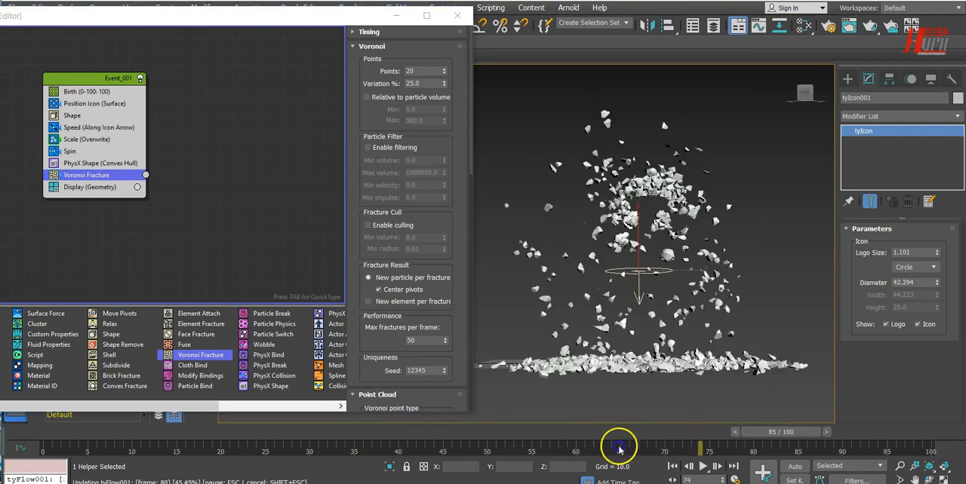
pyautogui.moveTo(619, 445); pyautogui.dragTo(266, 445)
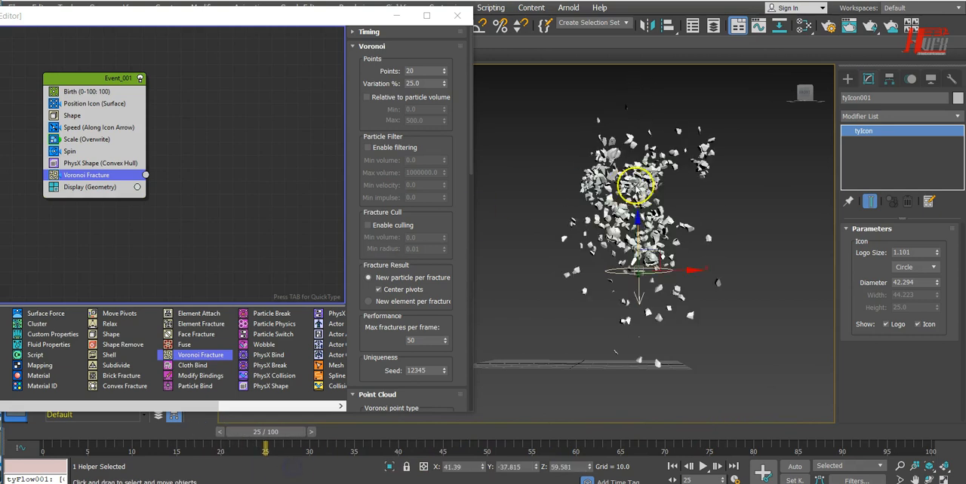
pyautogui.click(87, 91)
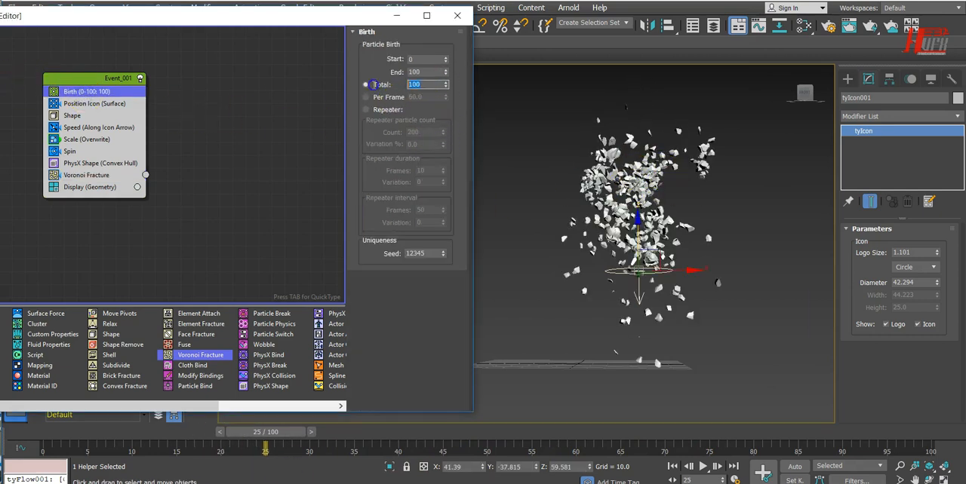
# Step: Set the Birth Total particle count to 200
pyautogui.click(366, 84)
pyautogui.write('2')
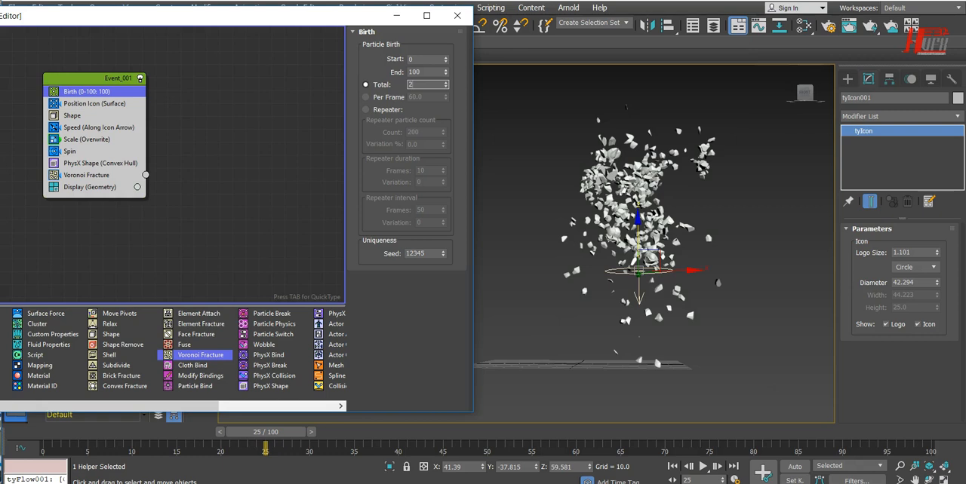
pyautogui.moveTo(266, 446); pyautogui.dragTo(381, 446)
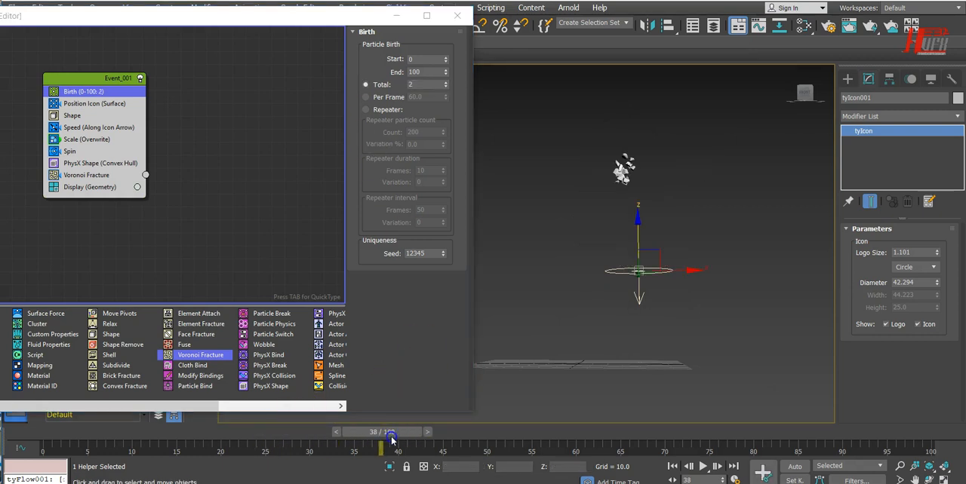
pyautogui.click(427, 84)
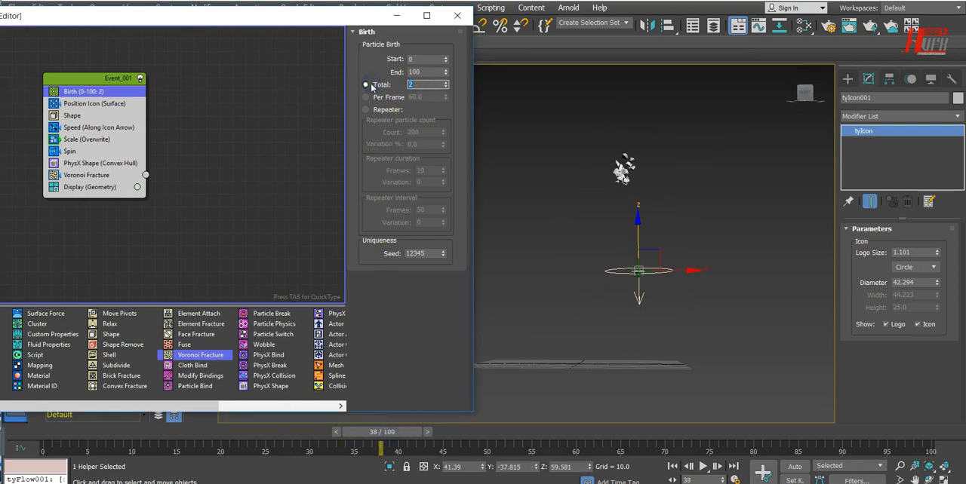
pyautogui.write('200')
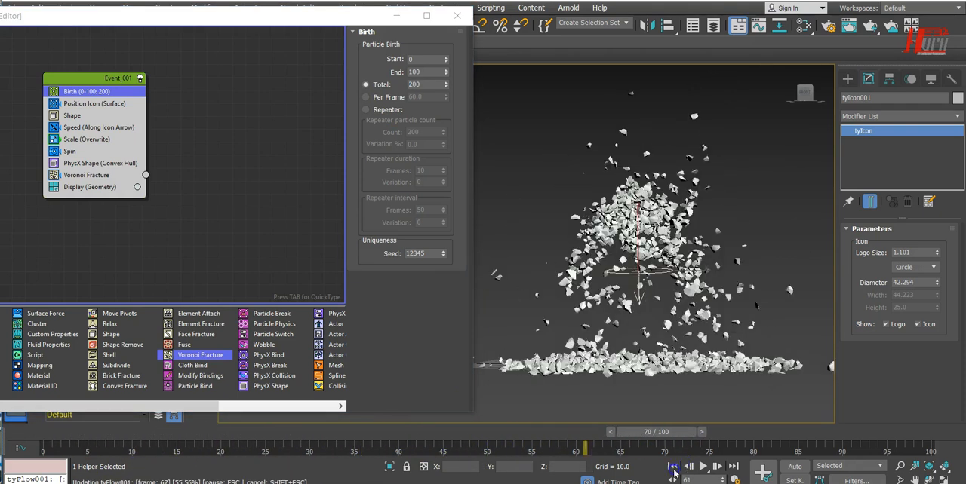
# Step: Replay the 200-stone simulation from the first frame
pyautogui.click(703, 467)
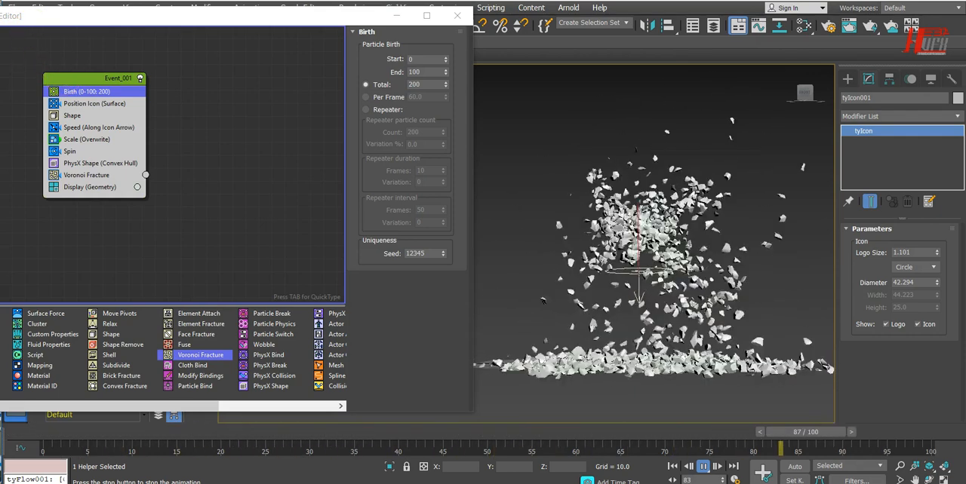
pyautogui.click(694, 466)
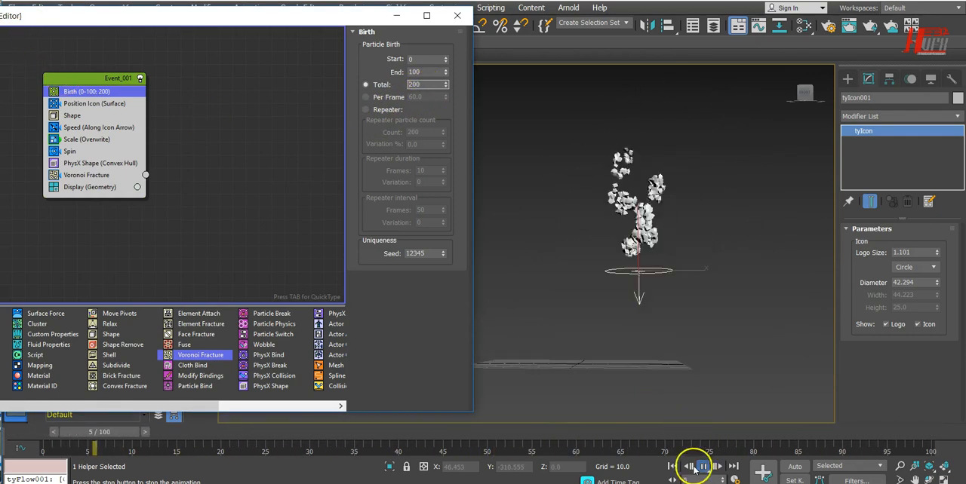
pyautogui.click(688, 466)
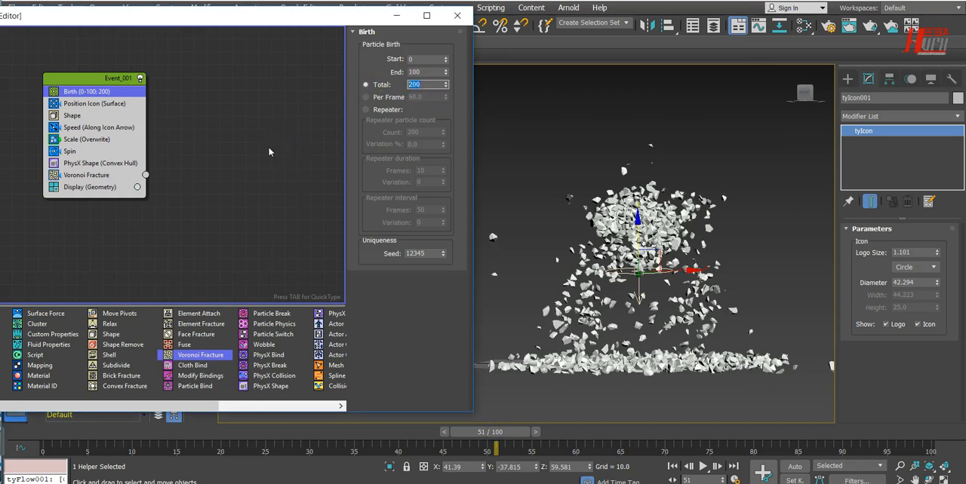
pyautogui.moveTo(227, 120)
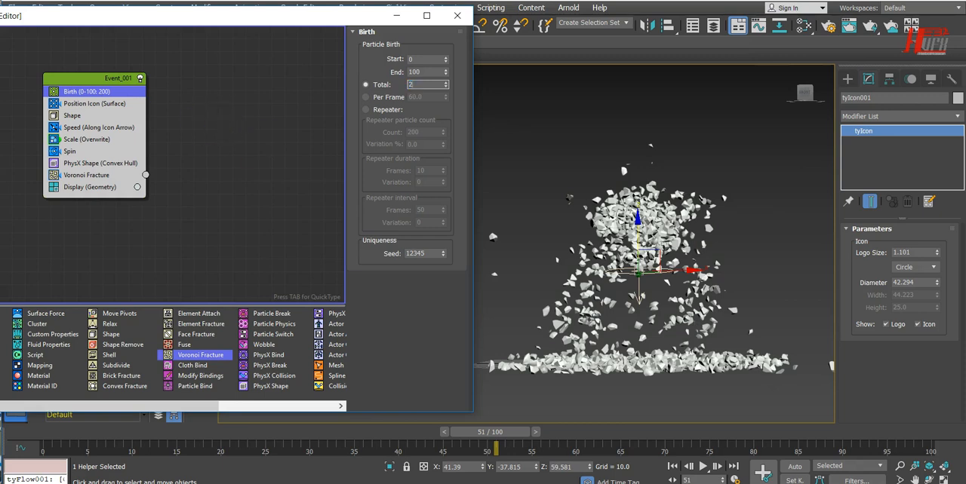
# Step: Set Birth Total to 2000 and rerun the simulation from the start
pyautogui.write('2000')
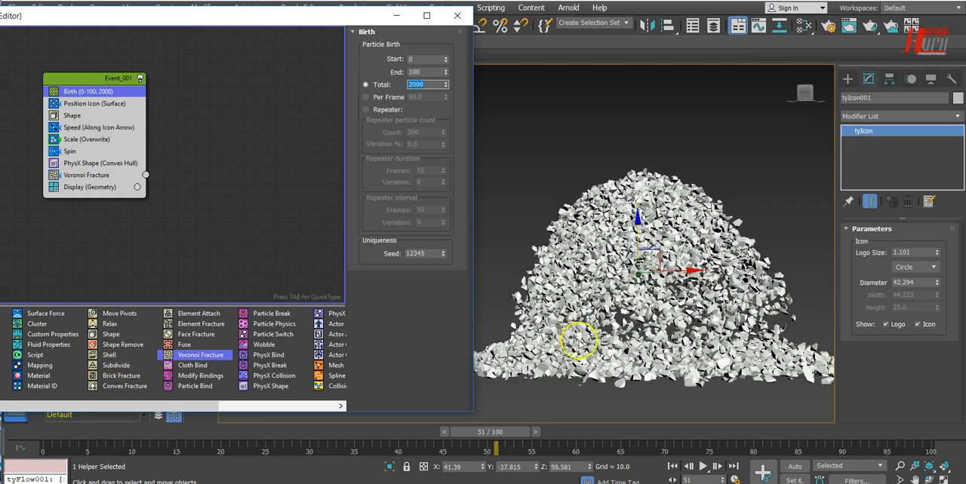
pyautogui.moveTo(578, 343); pyautogui.dragTo(637, 275)
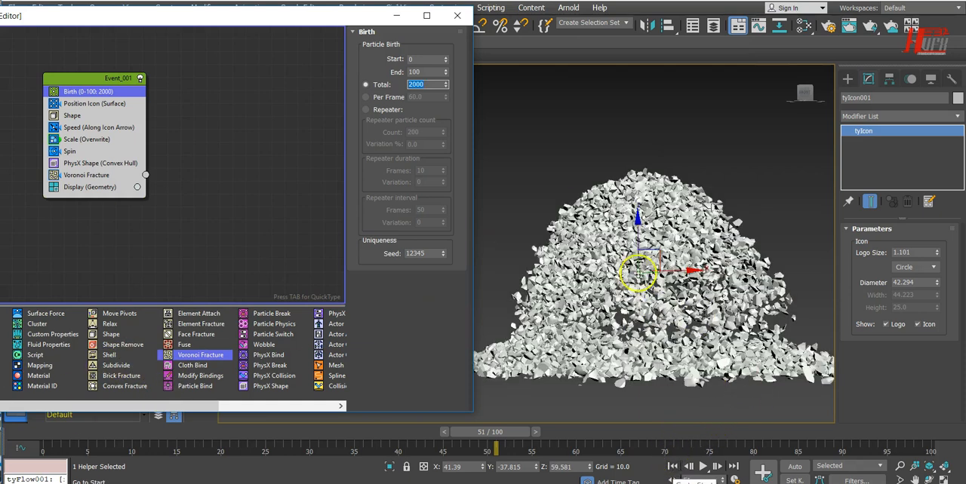
pyautogui.click(702, 465)
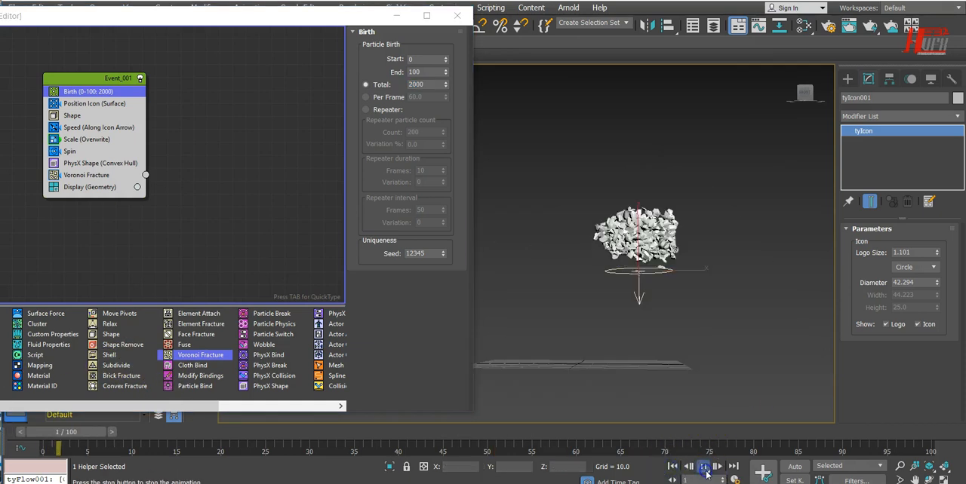
pyautogui.click(703, 466)
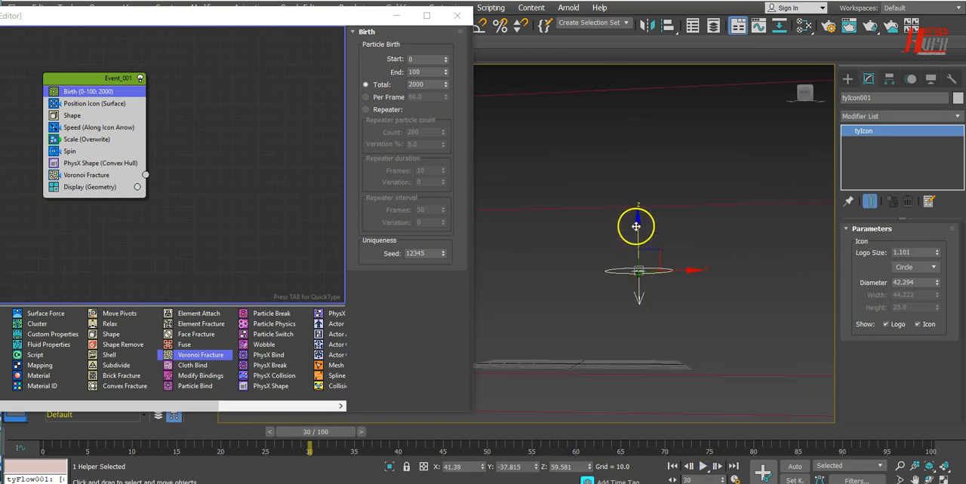
# Step: Raise the tyIcon emitter along Z and set Birth Total to 1000
pyautogui.moveTo(636, 226); pyautogui.dragTo(573, 215)
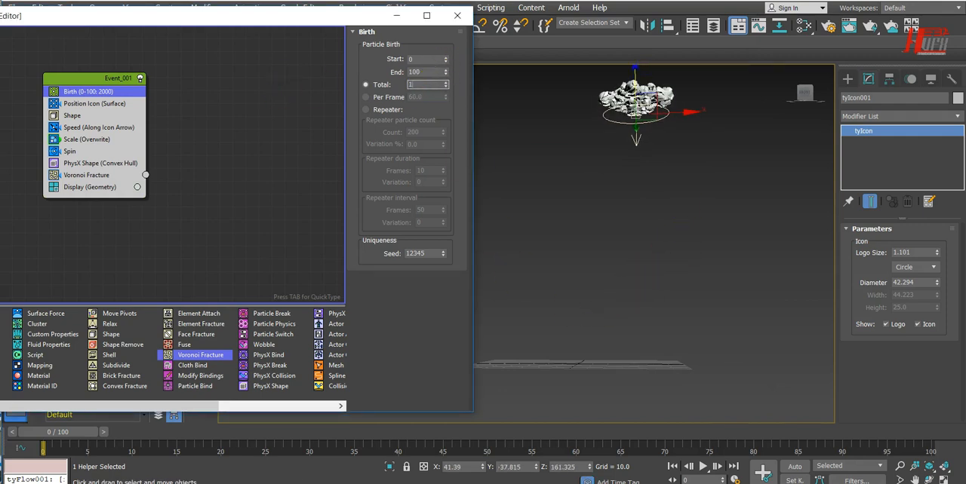
pyautogui.write('1000')
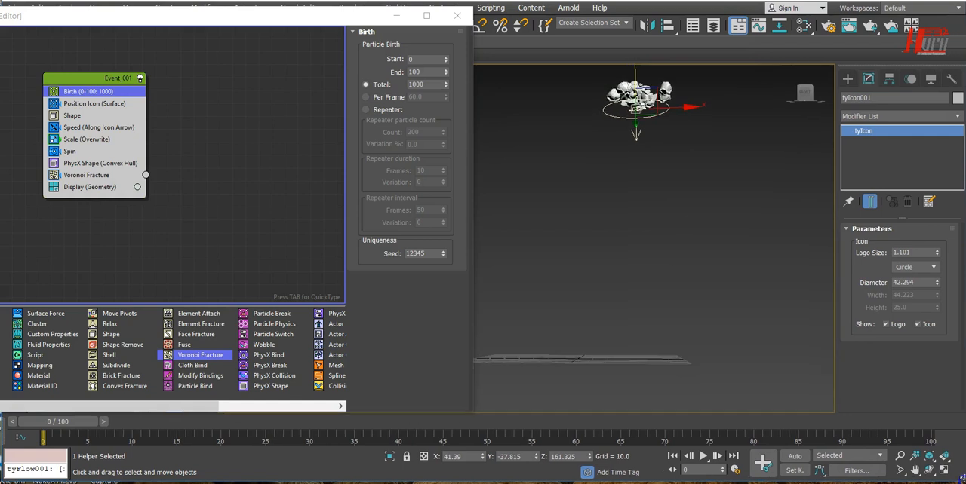
pyautogui.moveTo(748, 391)
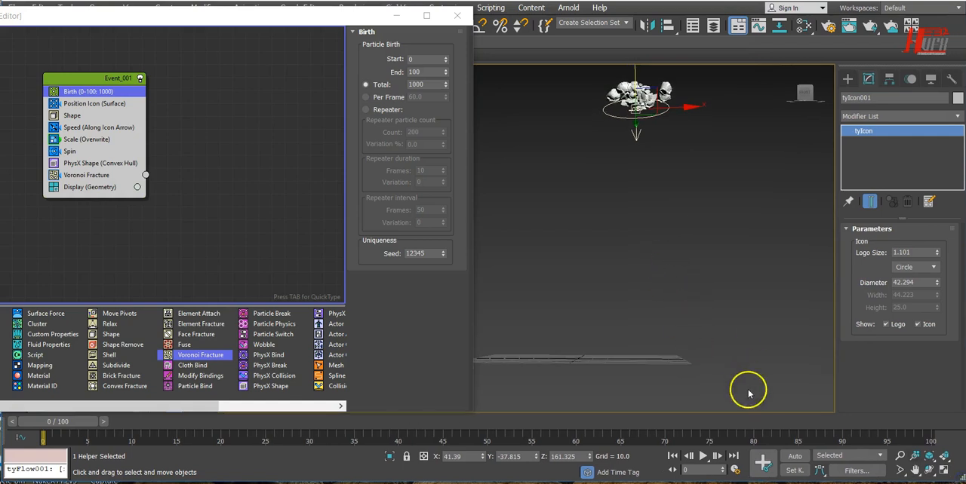